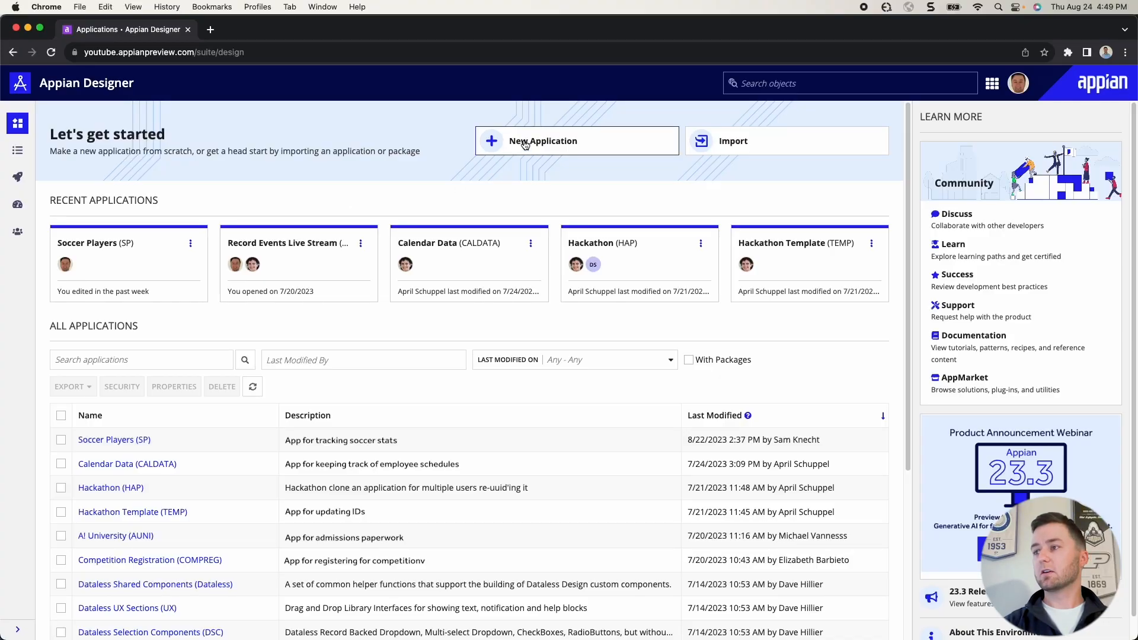
# - Create the Customer Application app described as 'App for tracking customer applications.' with default security
pyautogui.click(543, 141)
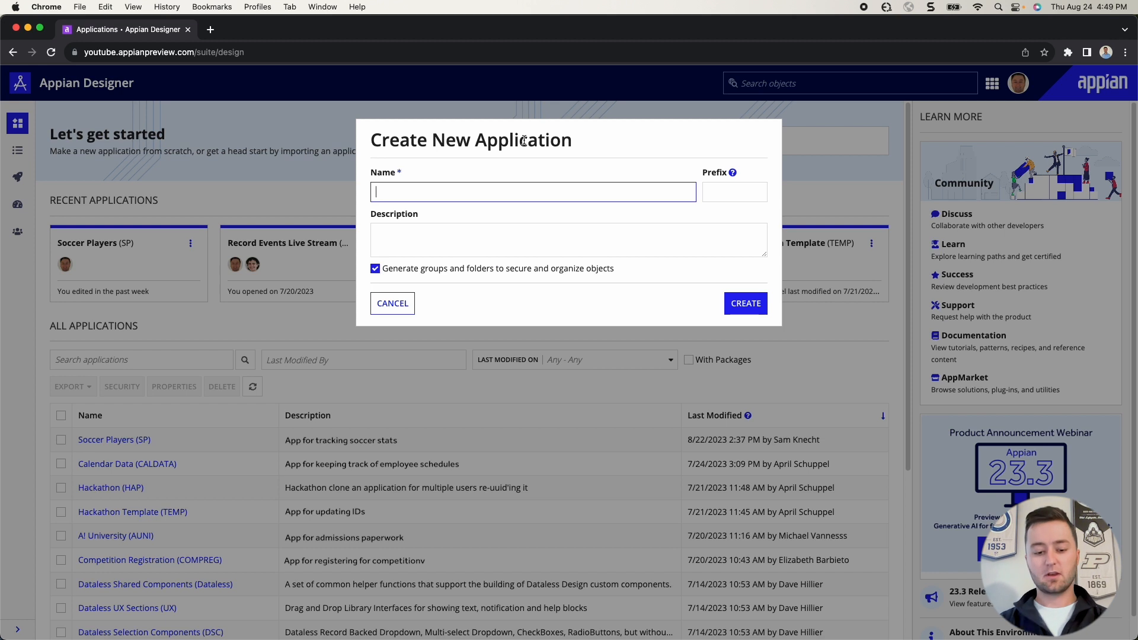
pyautogui.write('Customer Ap')
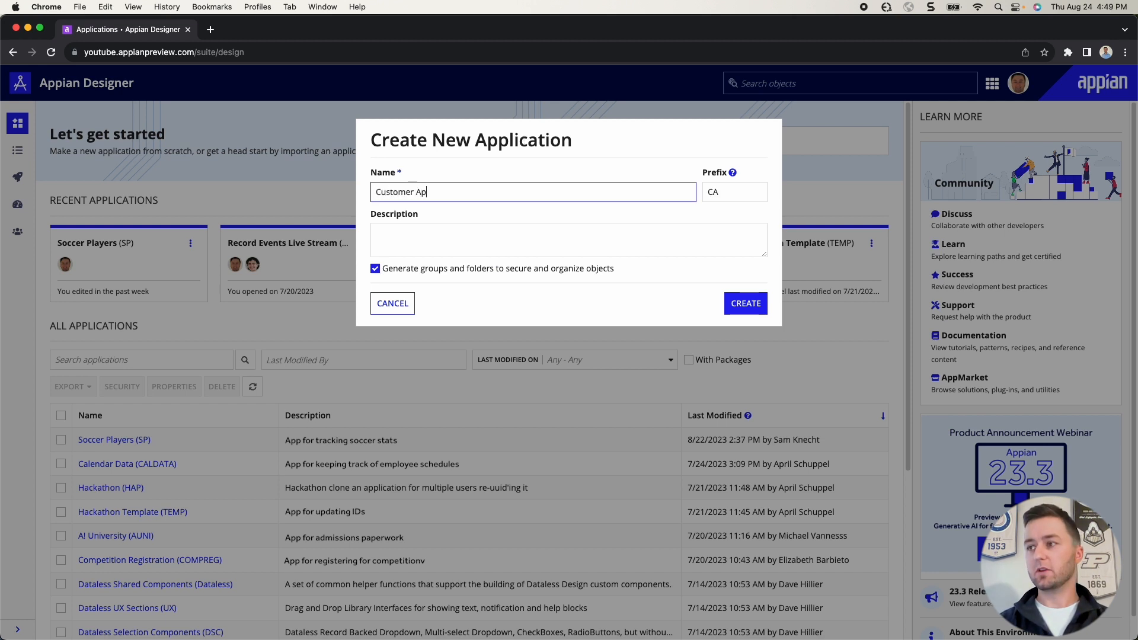
pyautogui.write('plication')
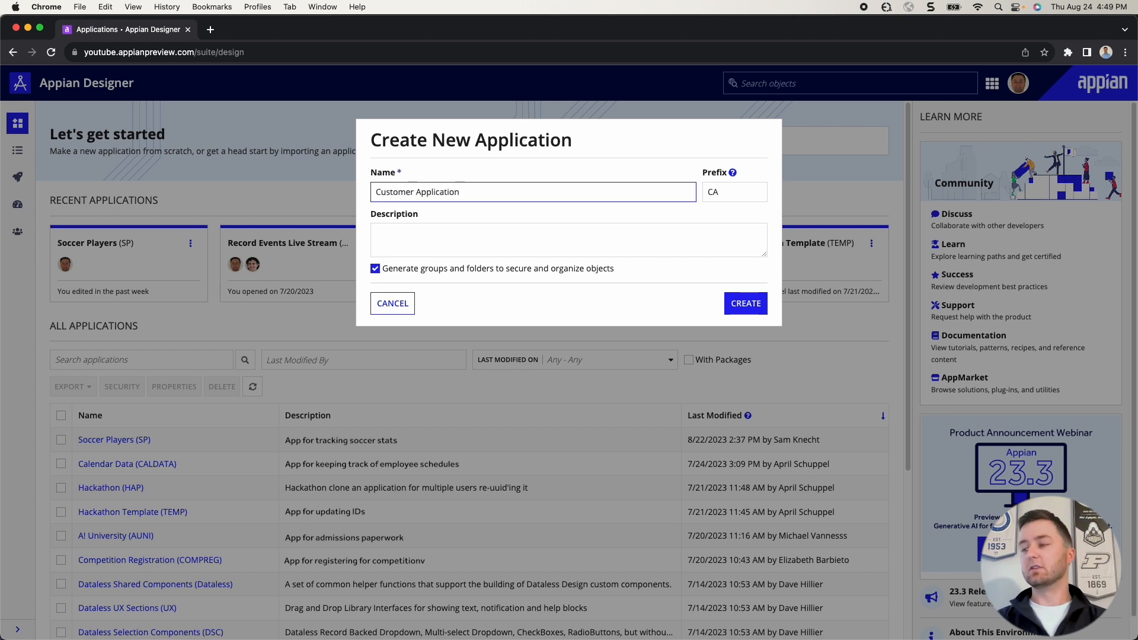
pyautogui.write('App for tracking customer applications.')
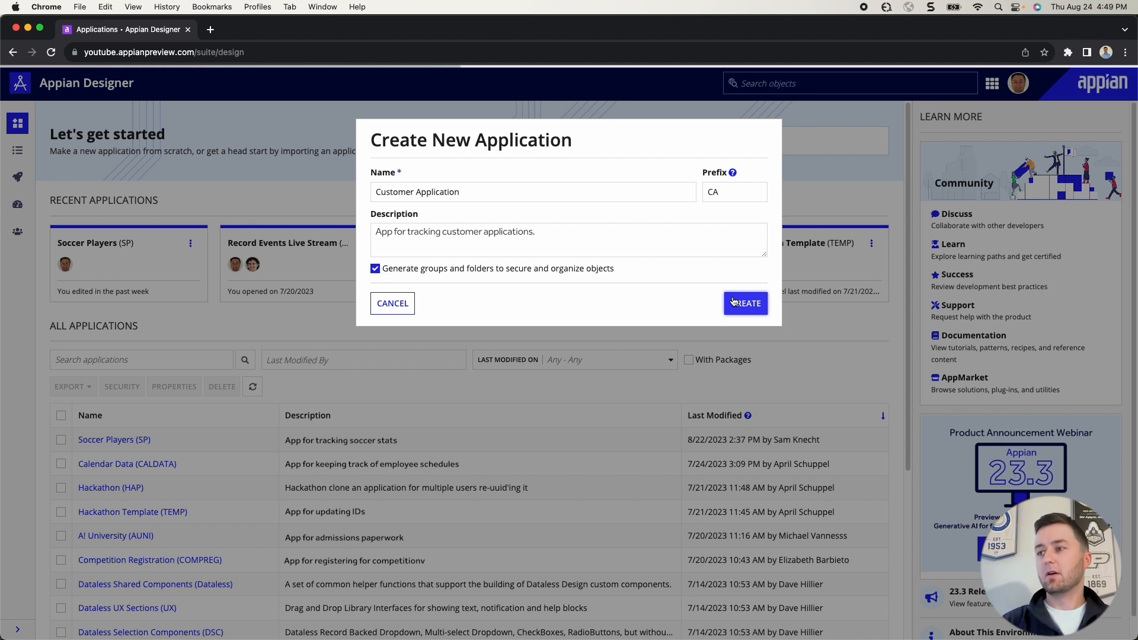
pyautogui.click(745, 304)
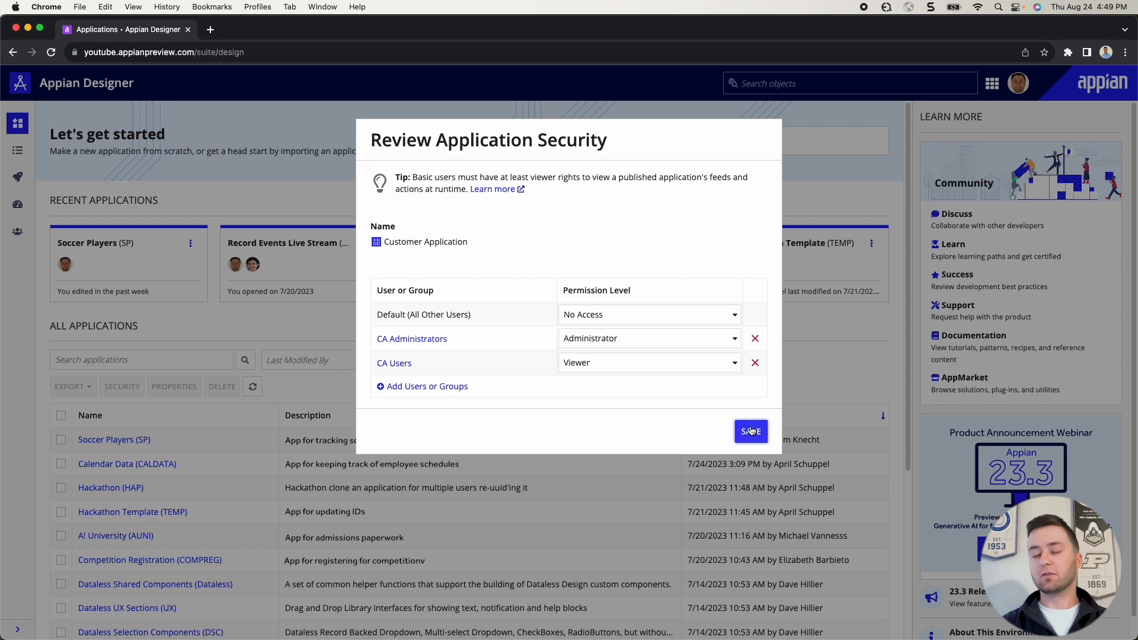
pyautogui.click(751, 432)
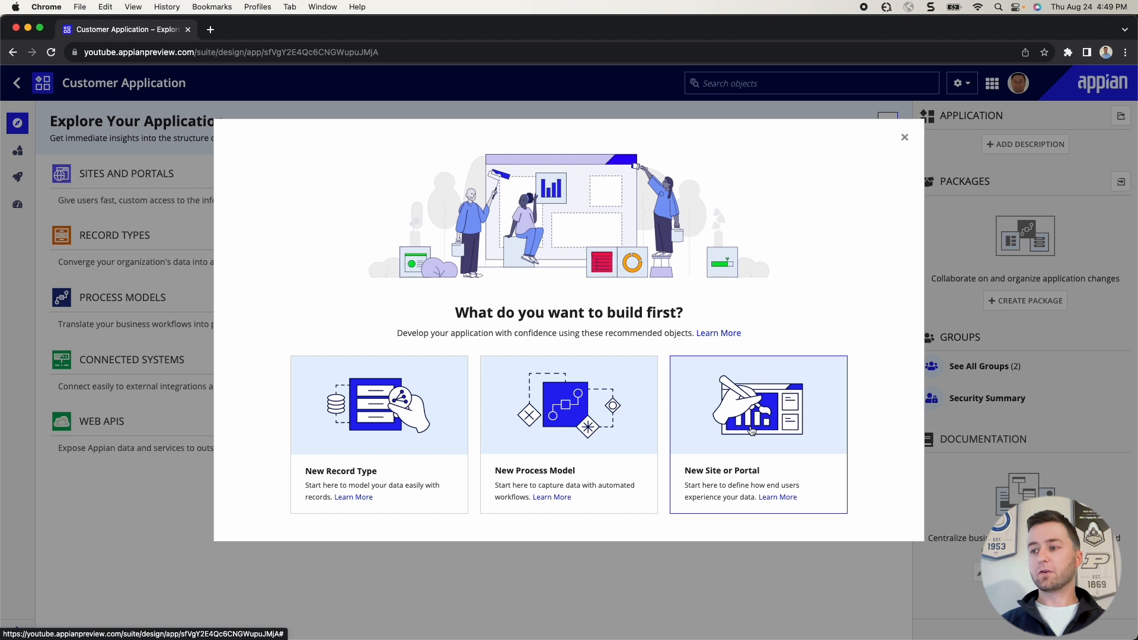
pyautogui.moveTo(412, 427)
pyautogui.write('CA Customer Appl')
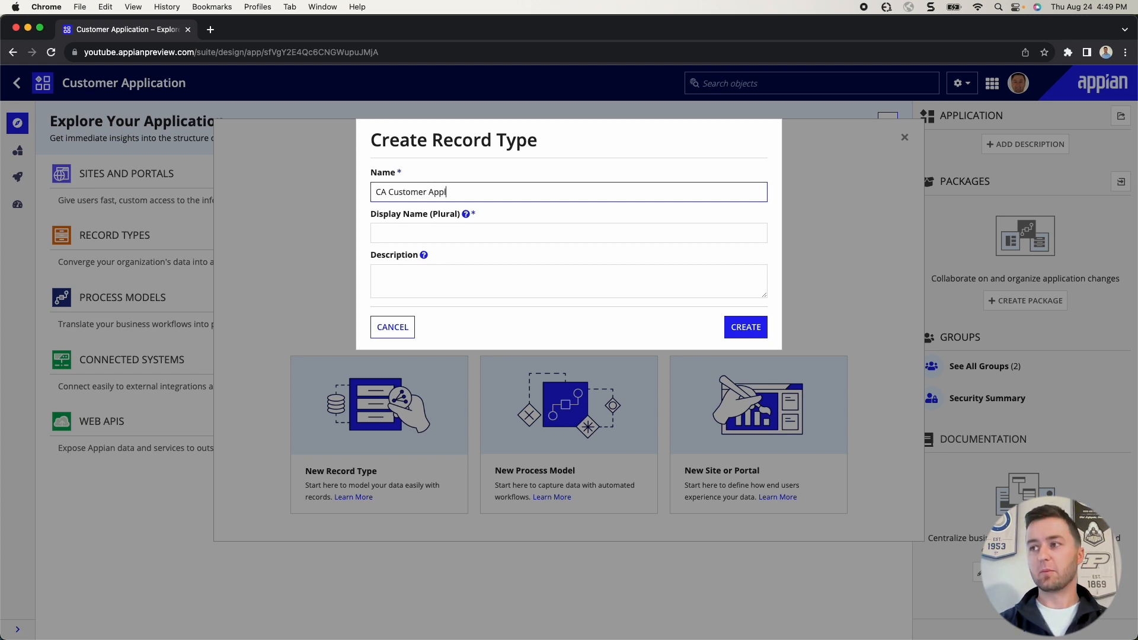
# - Create record type CA Customer Application, plural Customer Applications, description 'Record type for all customer applications.', default security
pyautogui.write('ication')
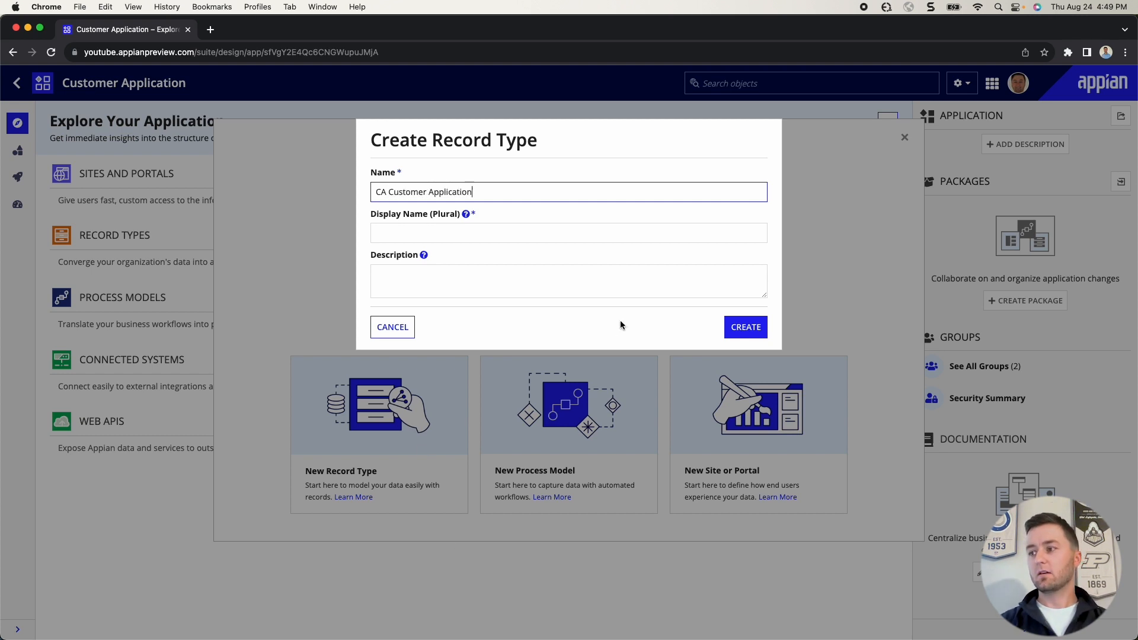
pyautogui.write('Customer Applications')
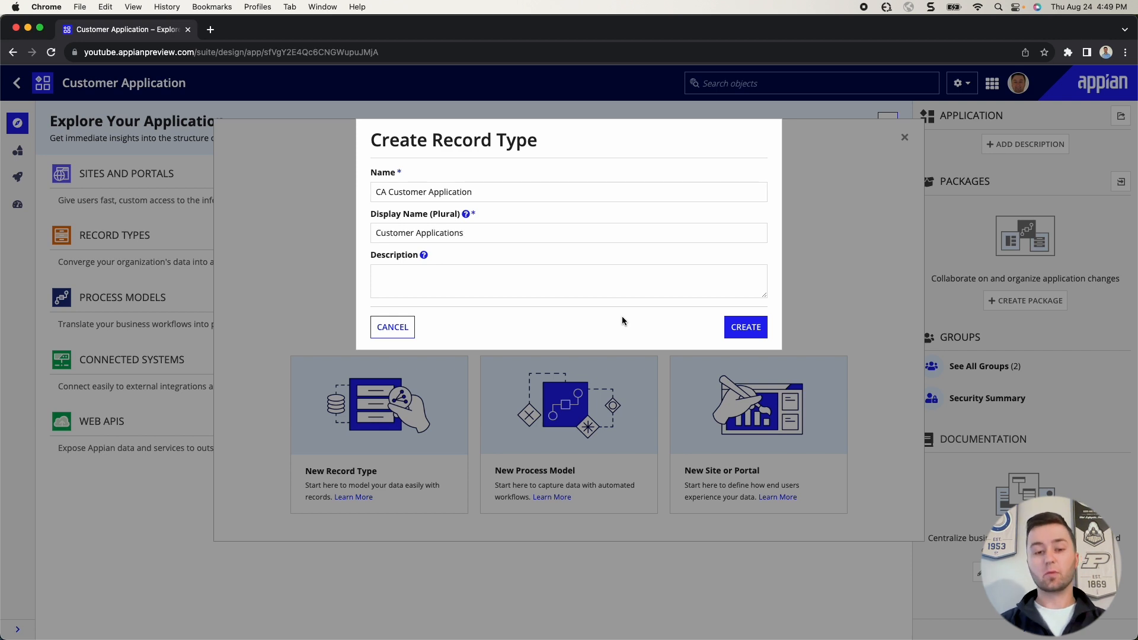
pyautogui.write('Record type for all customer applications.')
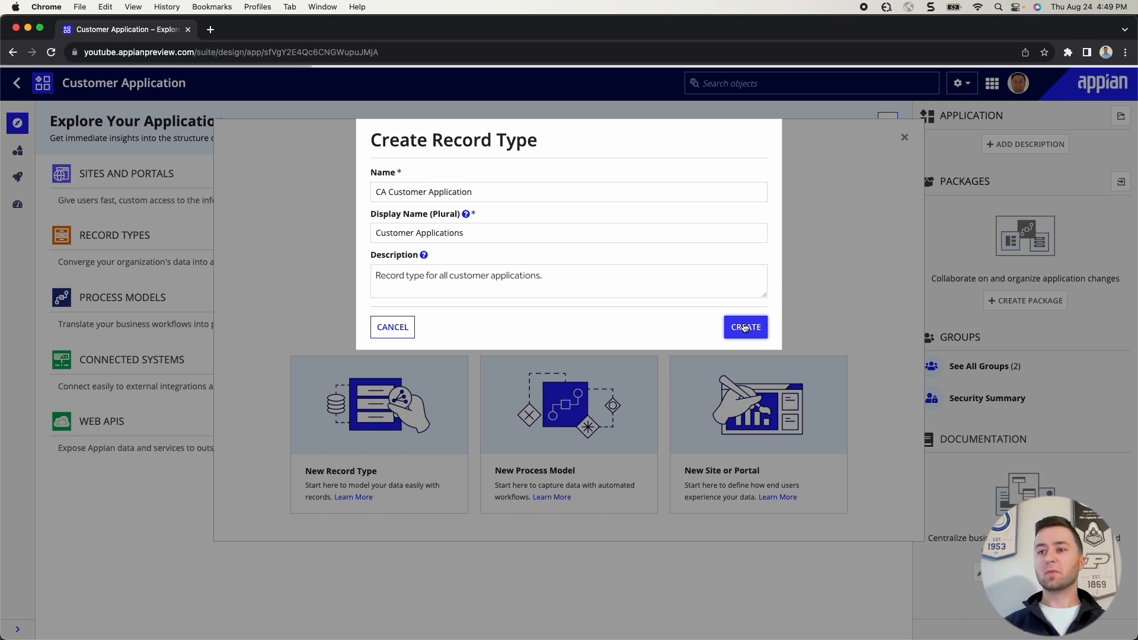
pyautogui.click(744, 327)
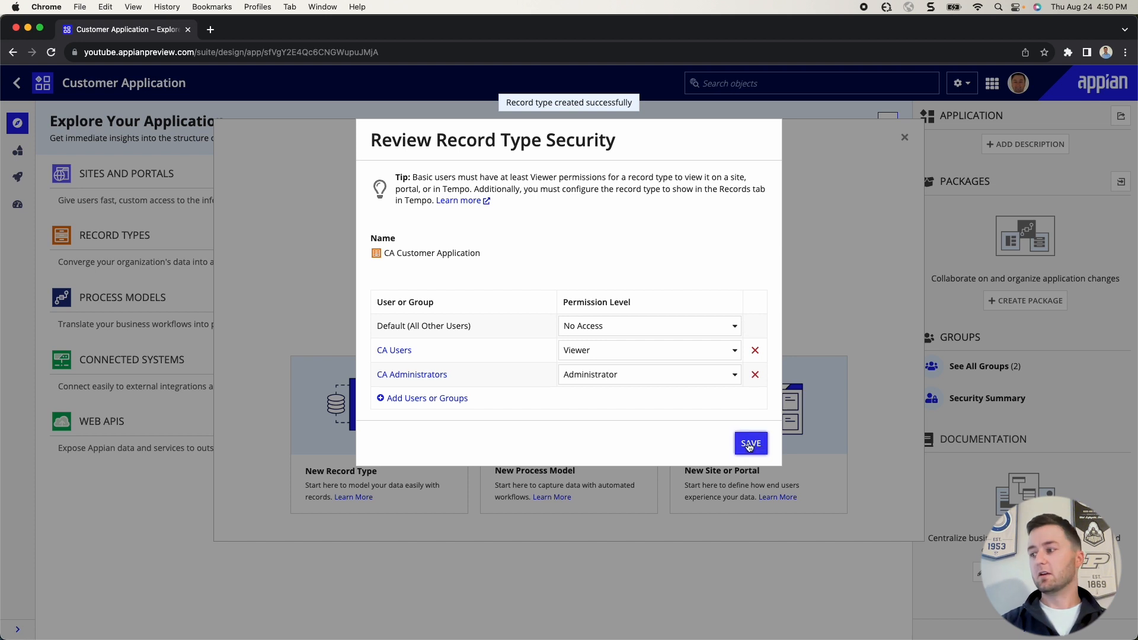
pyautogui.click(750, 444)
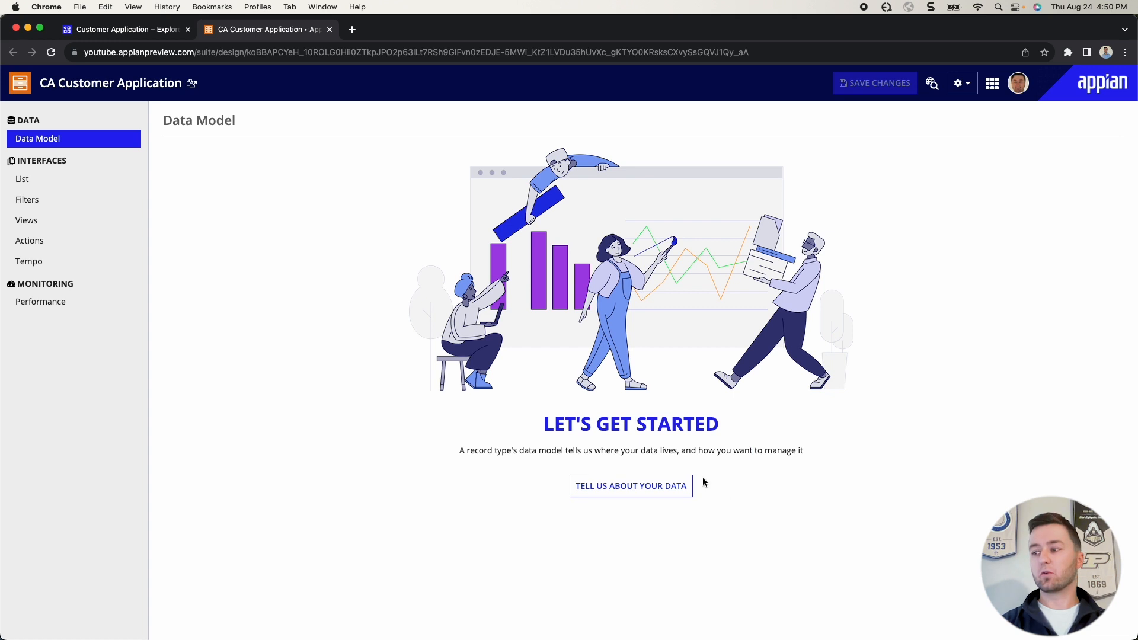
# - Start a new from-scratch data model and pick its data source to reach the default fields
pyautogui.click(630, 486)
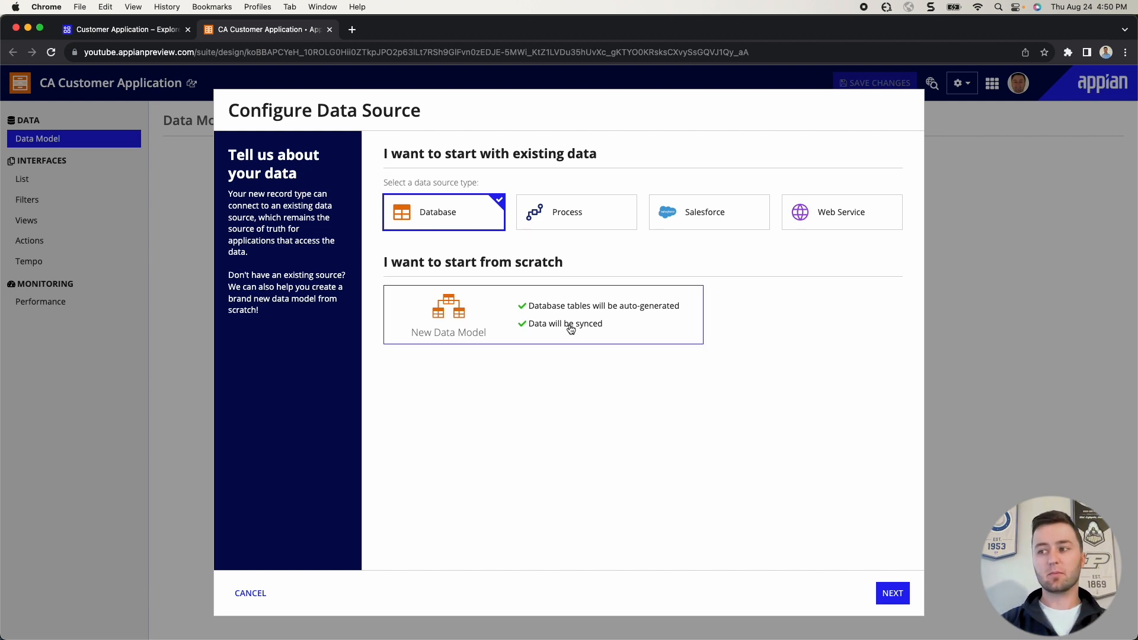
pyautogui.click(541, 322)
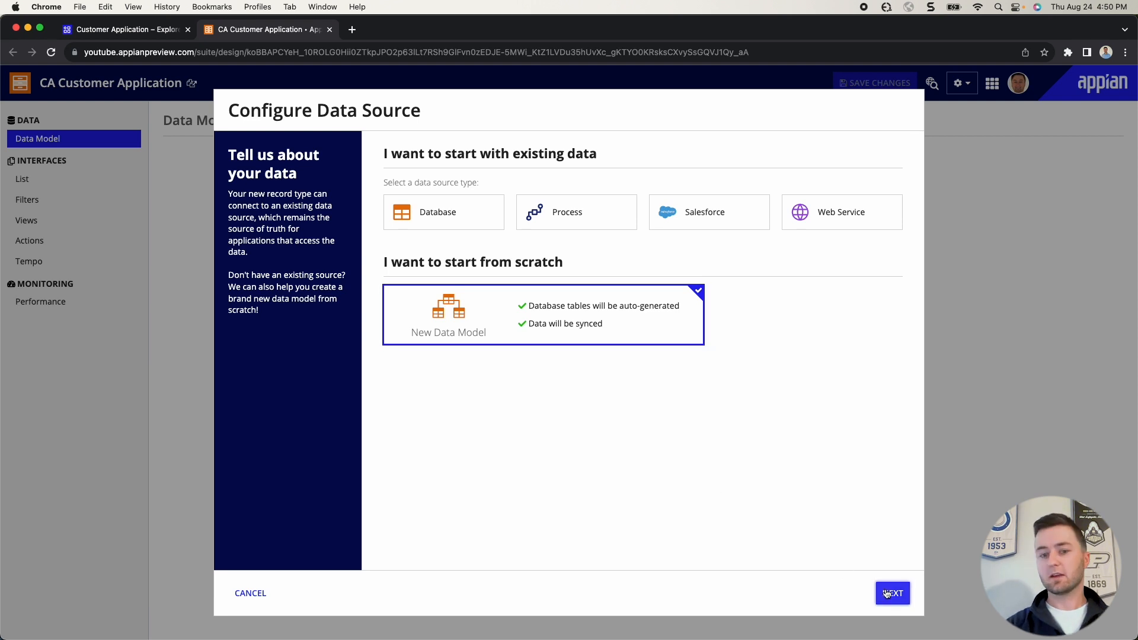
pyautogui.click(891, 593)
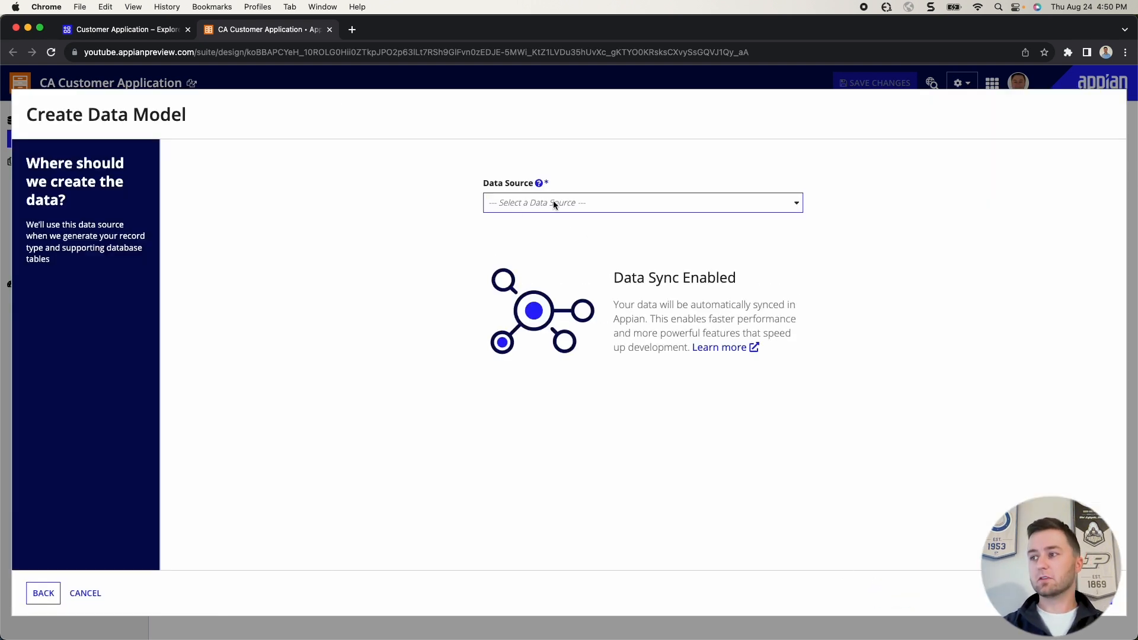
pyautogui.click(642, 203)
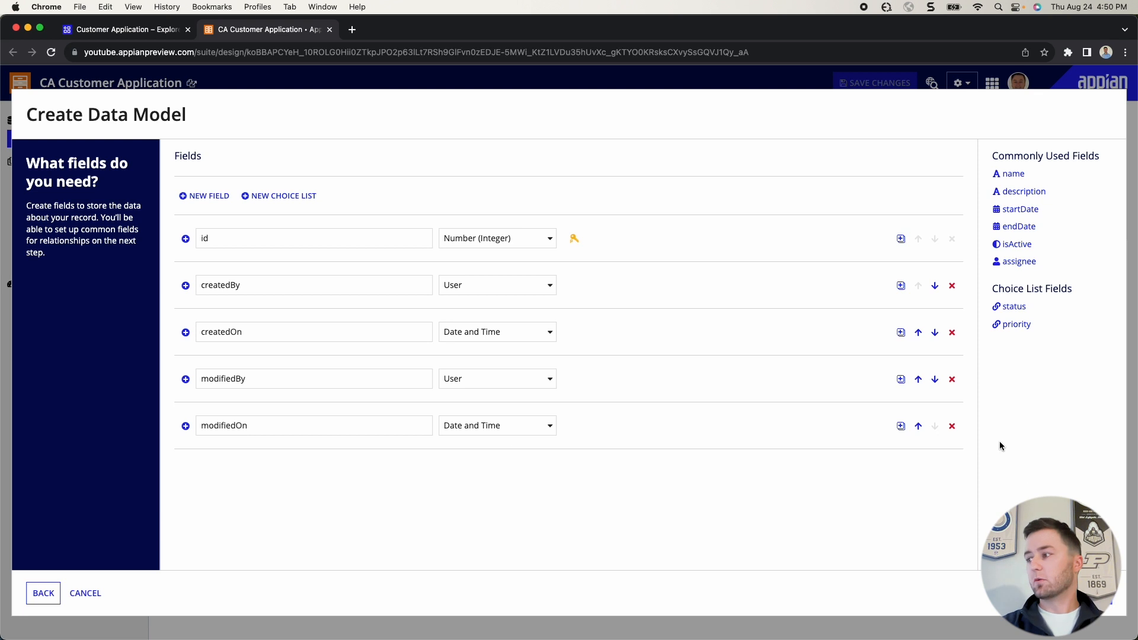
pyautogui.moveTo(952, 290)
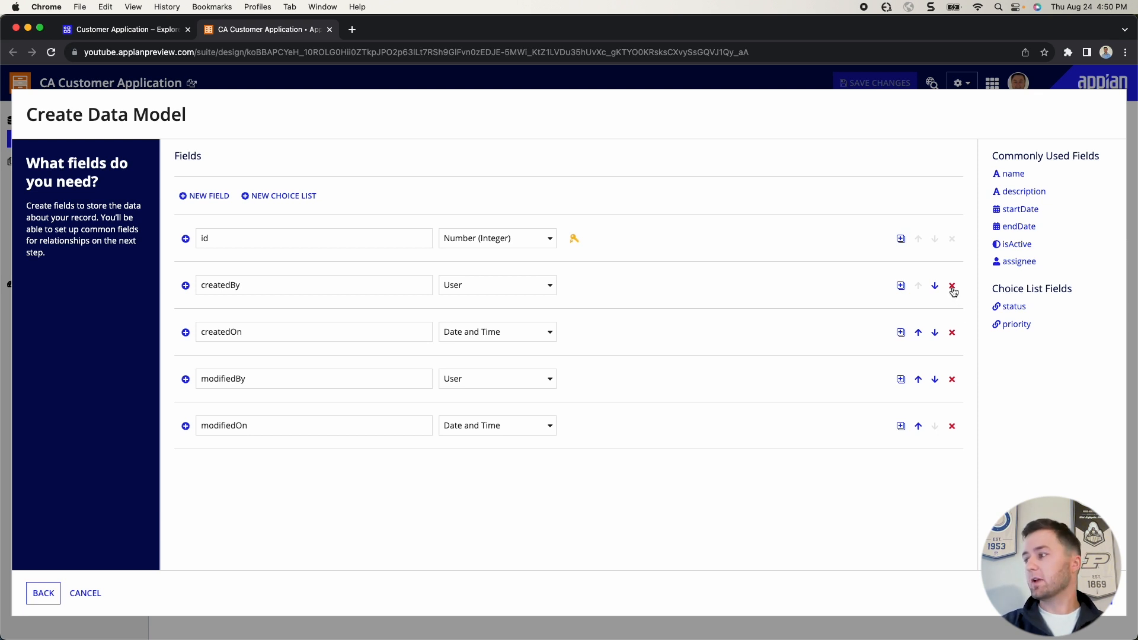
# - Drop createdBy, modifiedBy and modifiedOn, add the common name field and two new fields, the first esgScore
pyautogui.click(951, 287)
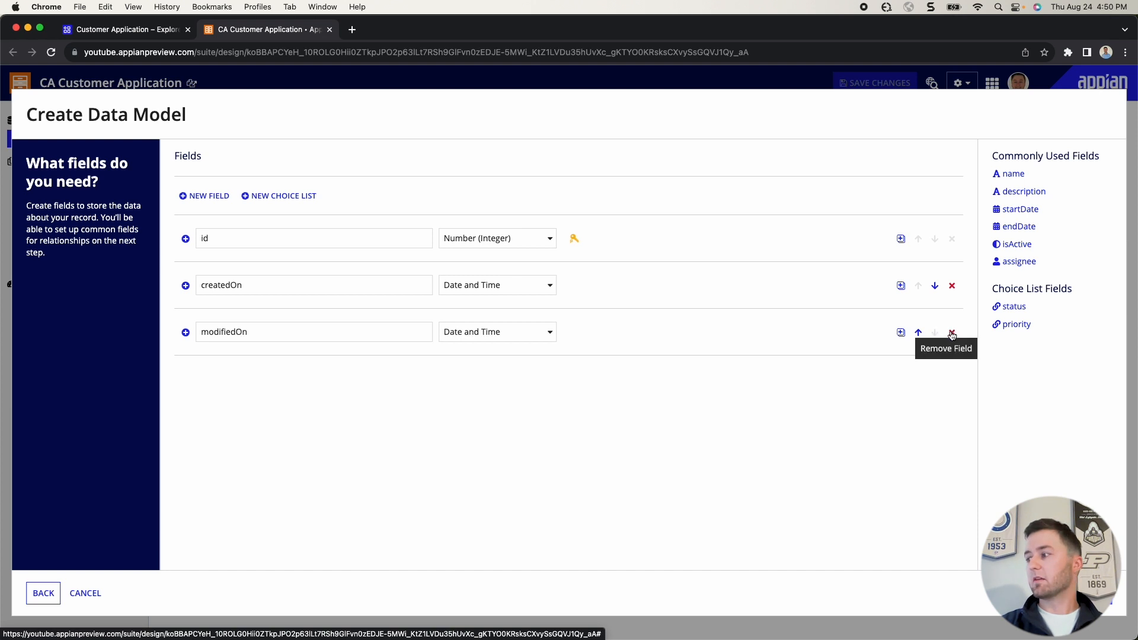
pyautogui.click(951, 332)
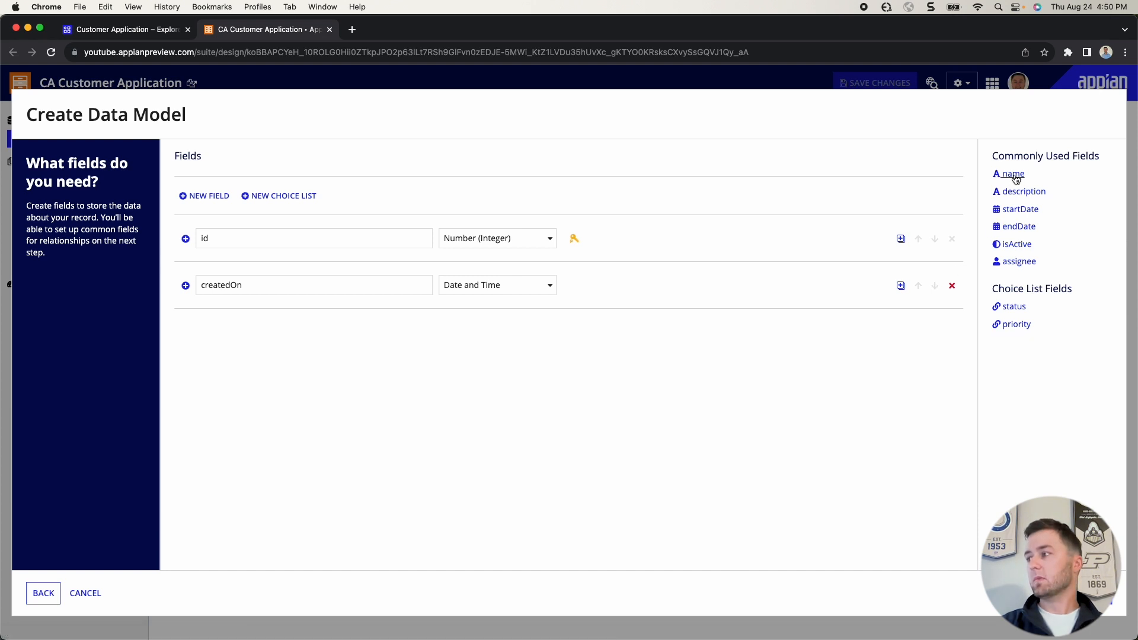
pyautogui.click(1013, 173)
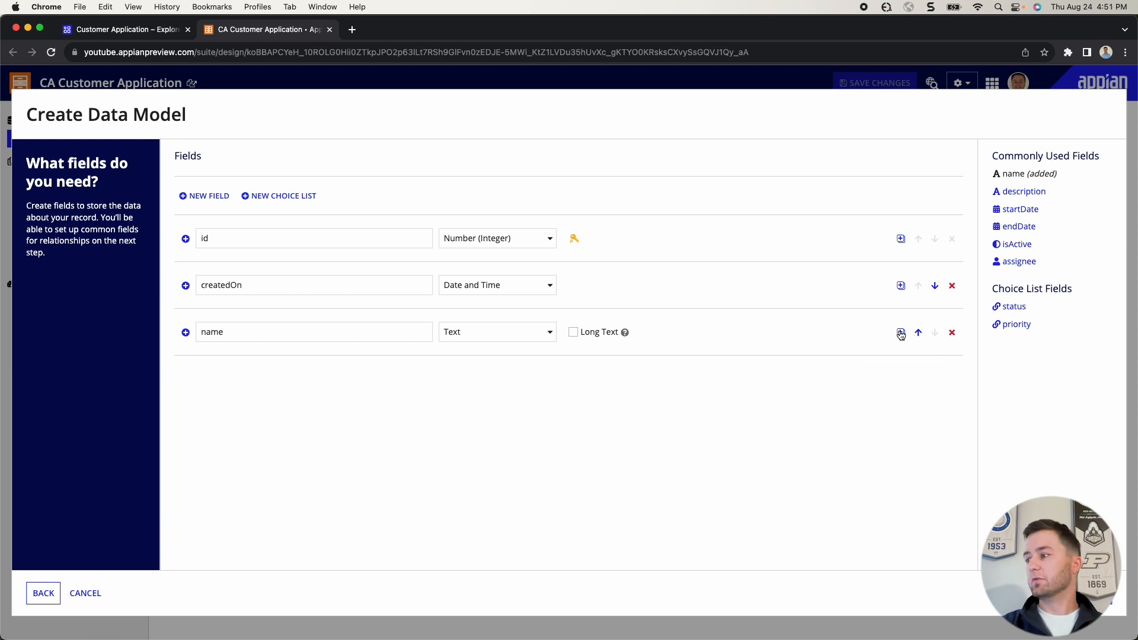
pyautogui.click(901, 333)
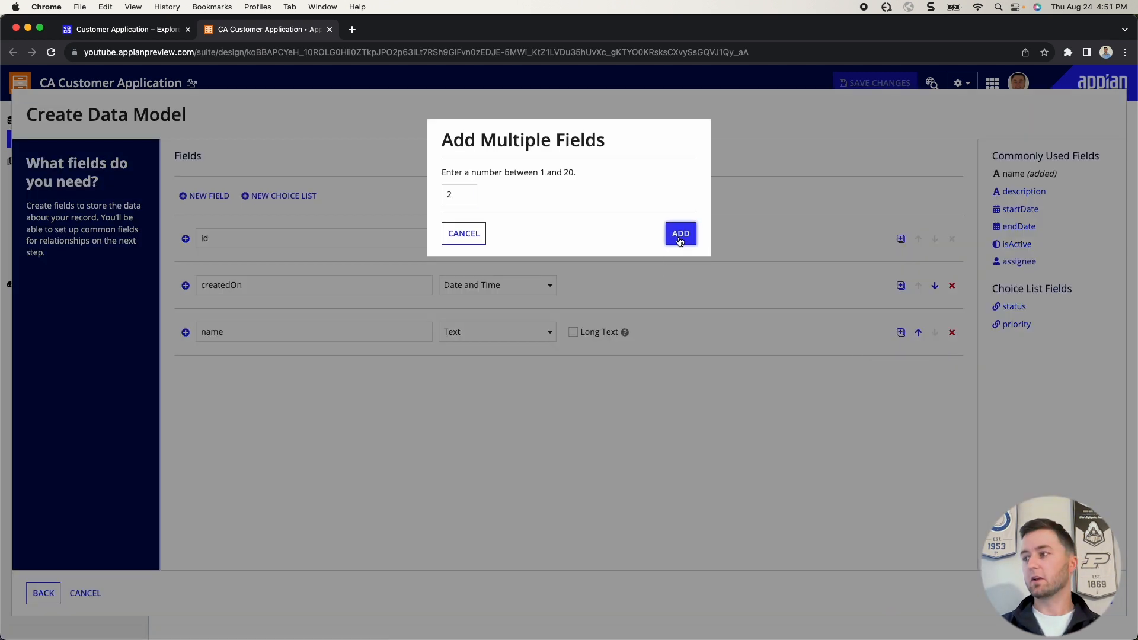
pyautogui.click(681, 233)
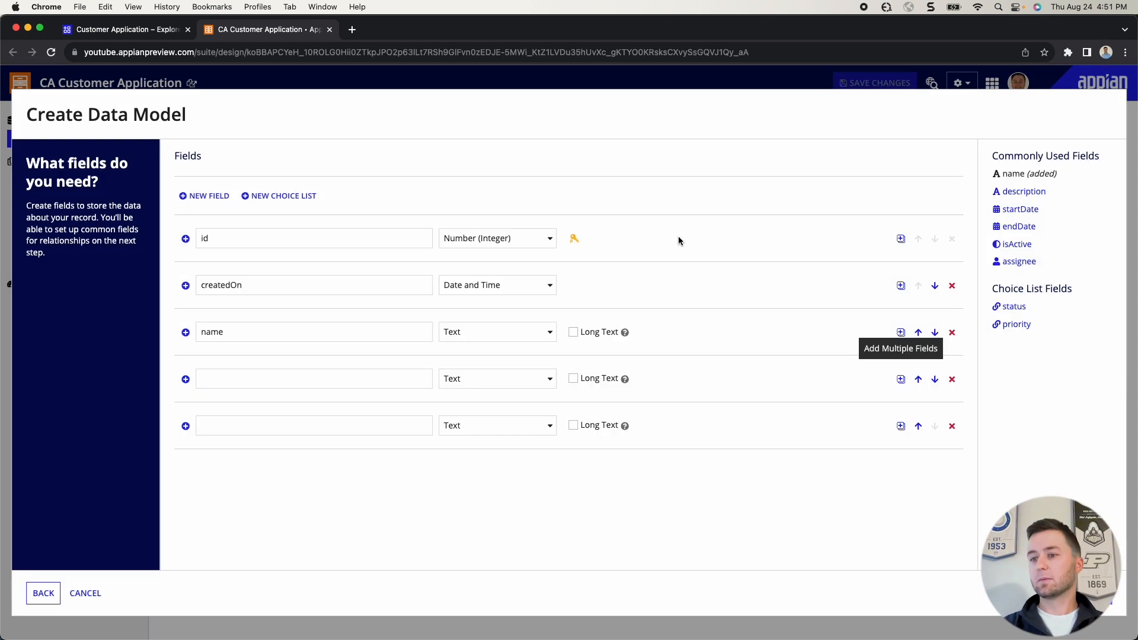
pyautogui.write('esgScore')
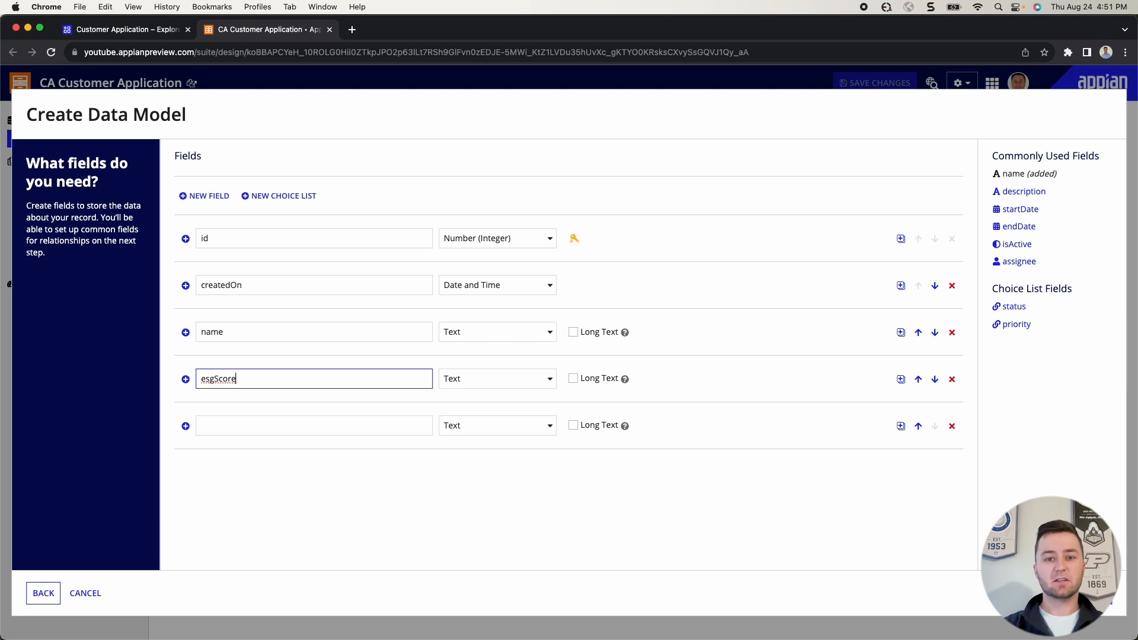
pyautogui.moveTo(471, 396)
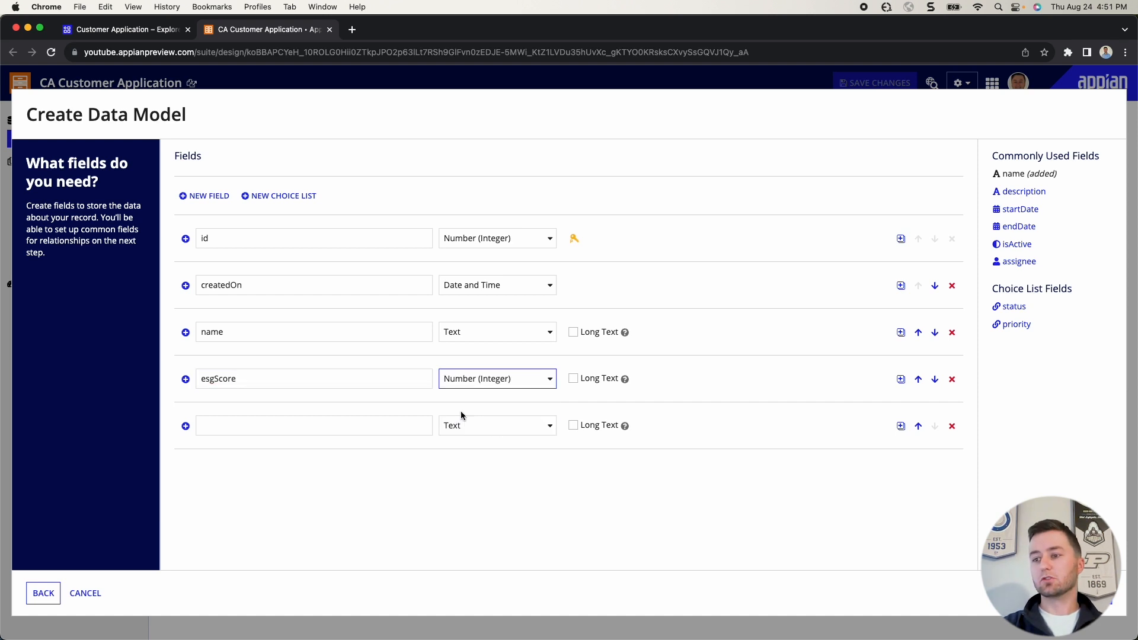
# - Name the last field hasCorrectDocuments and make it a Boolean
pyautogui.click(314, 426)
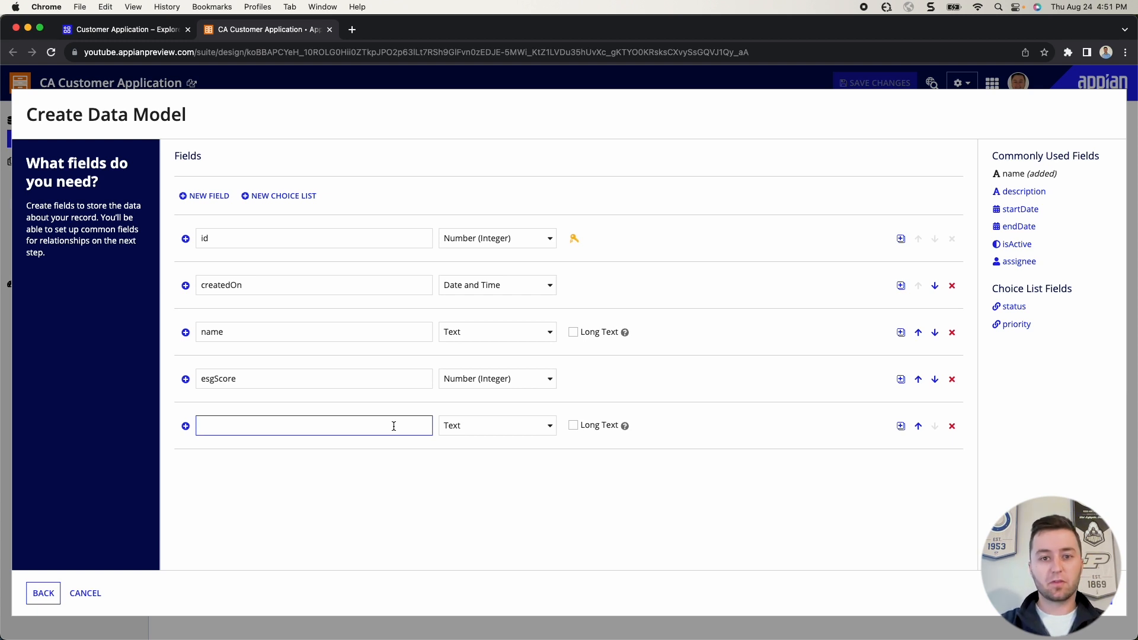
pyautogui.write('has')
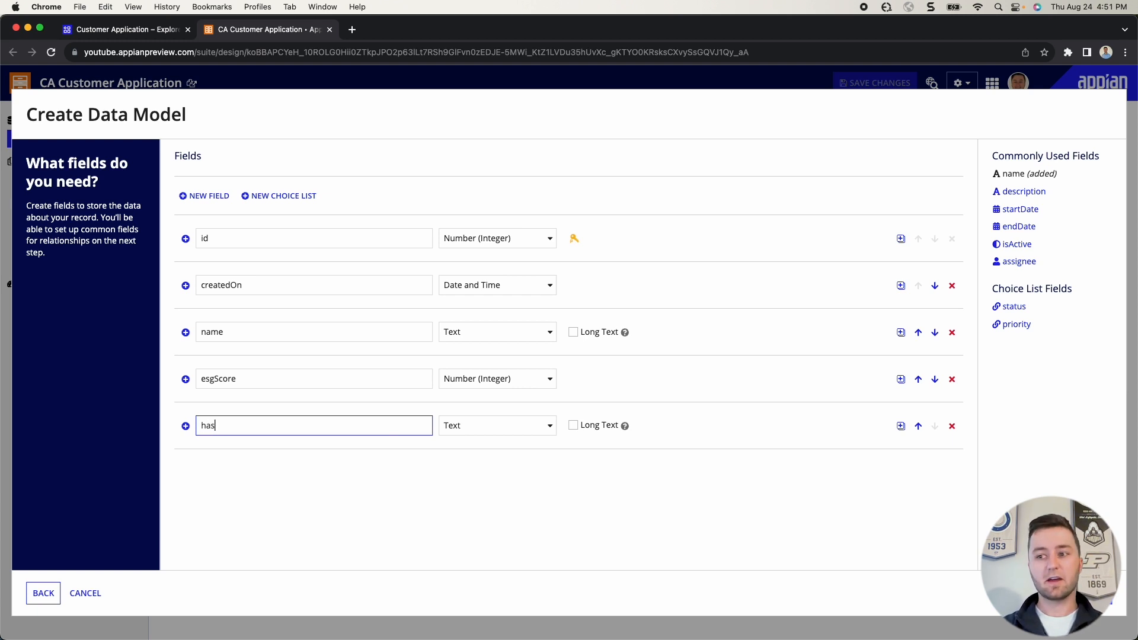
pyautogui.write('CorrectDocume')
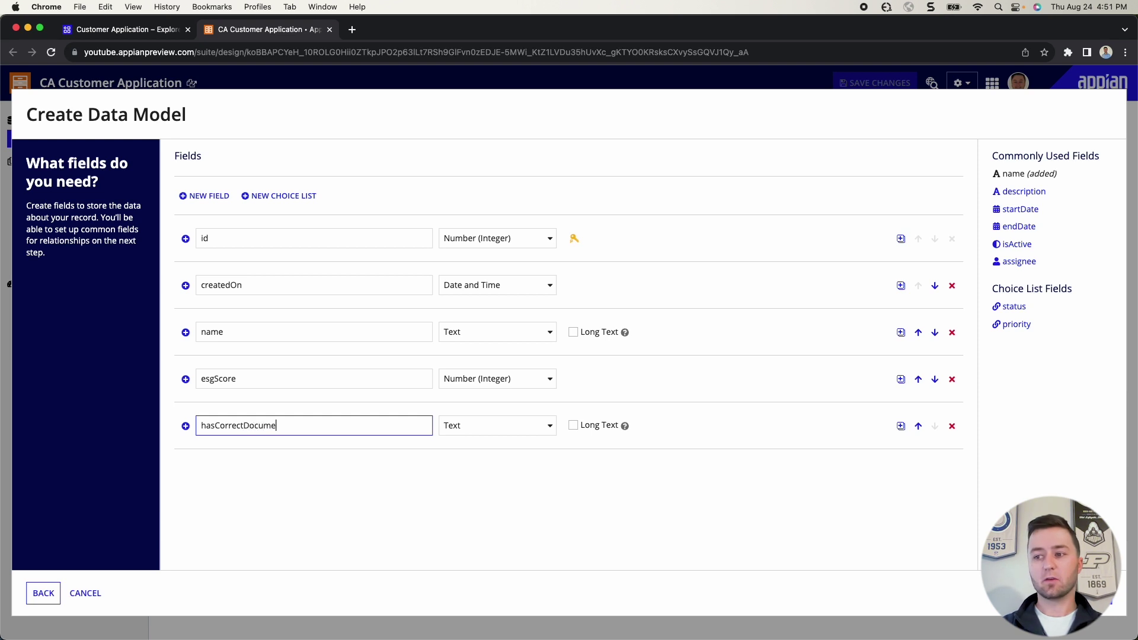
pyautogui.click(497, 426)
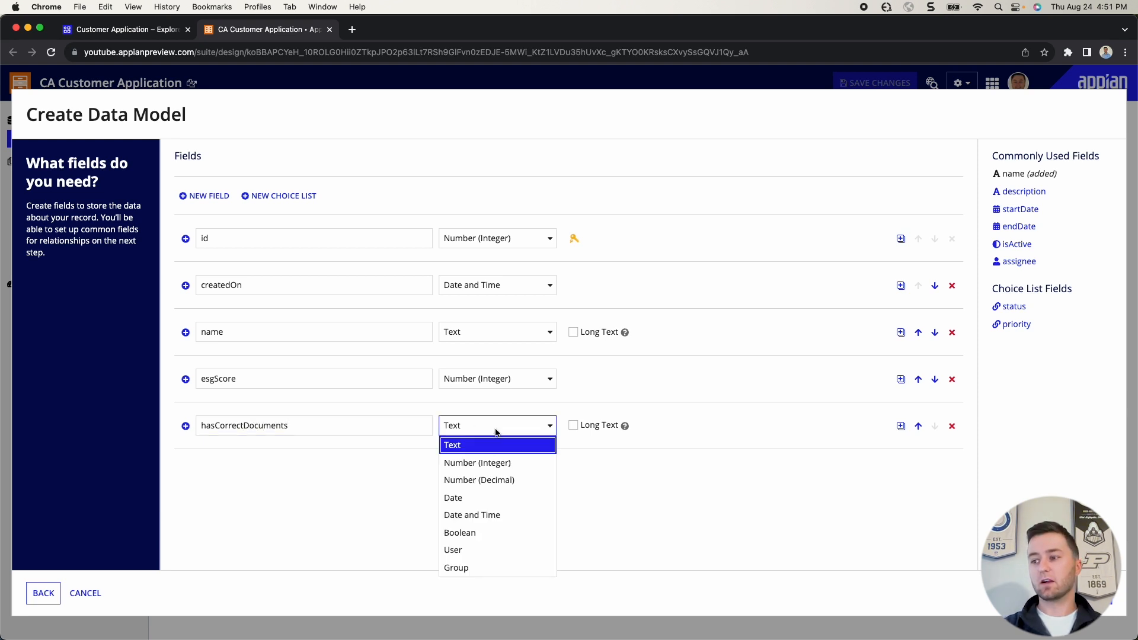
pyautogui.click(461, 534)
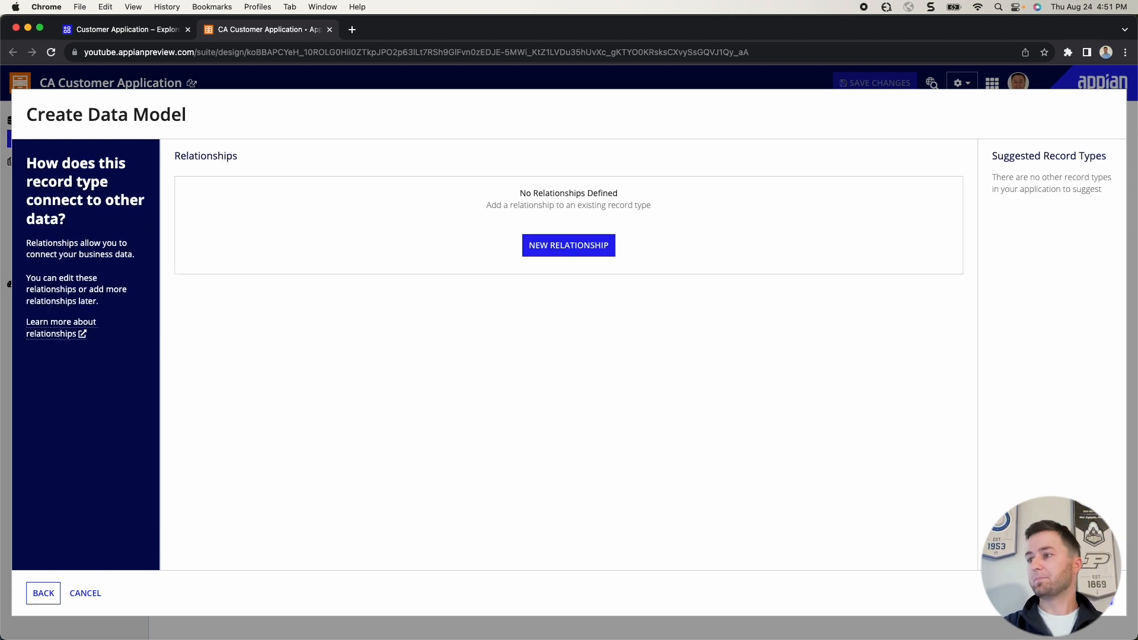
# - Skip relationships to finish the data model and return to the Customer Application overview
pyautogui.click(43, 593)
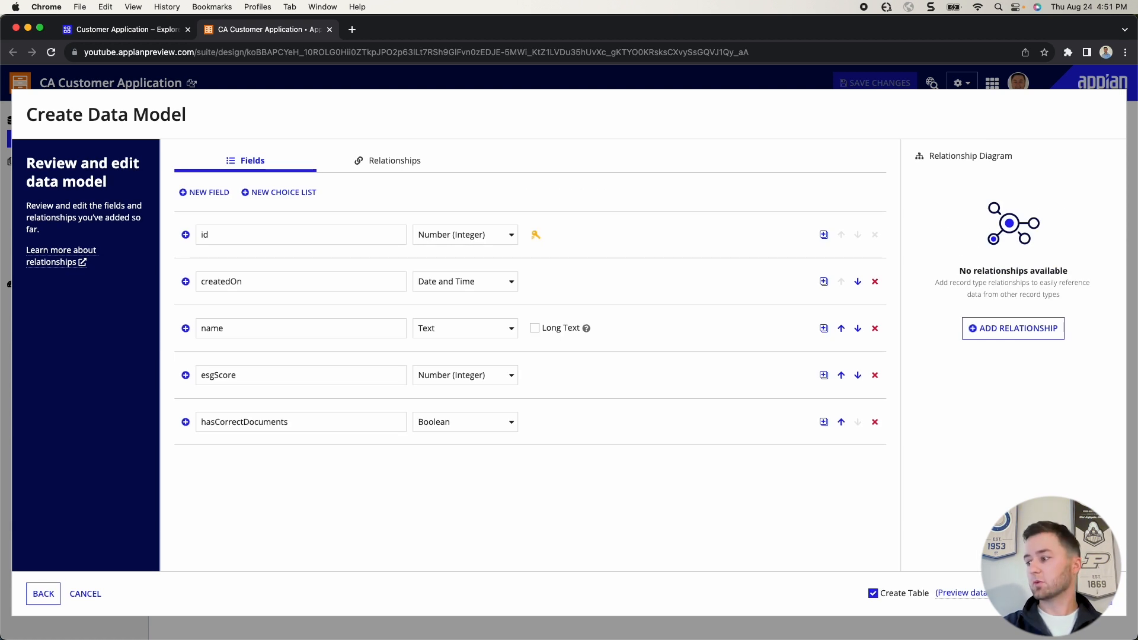
pyautogui.moveTo(933, 606)
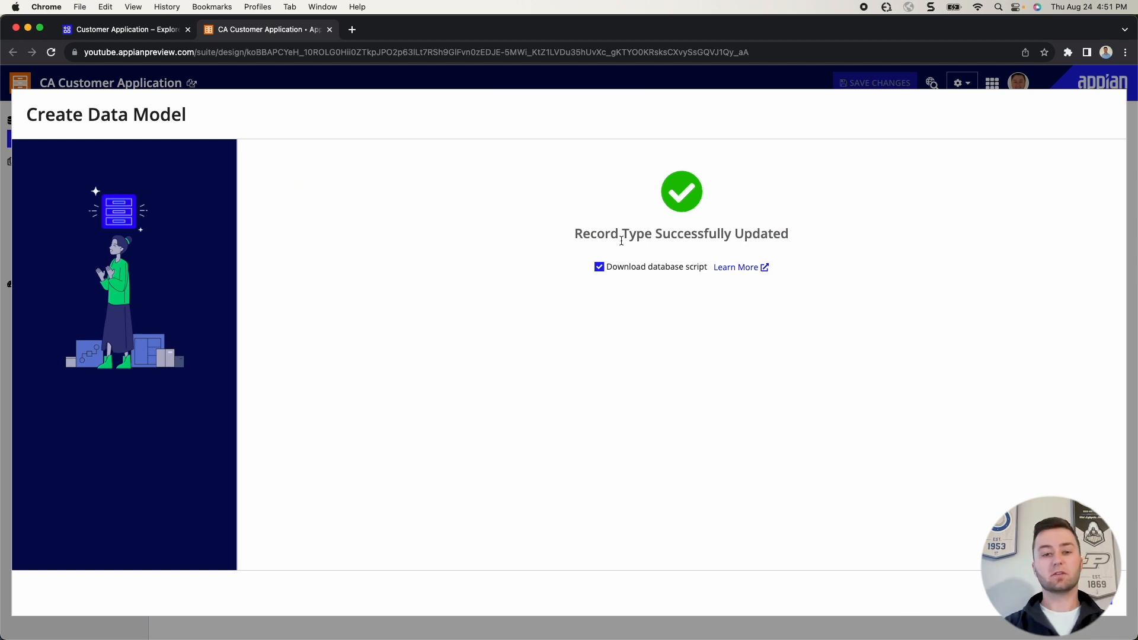
pyautogui.moveTo(846, 458)
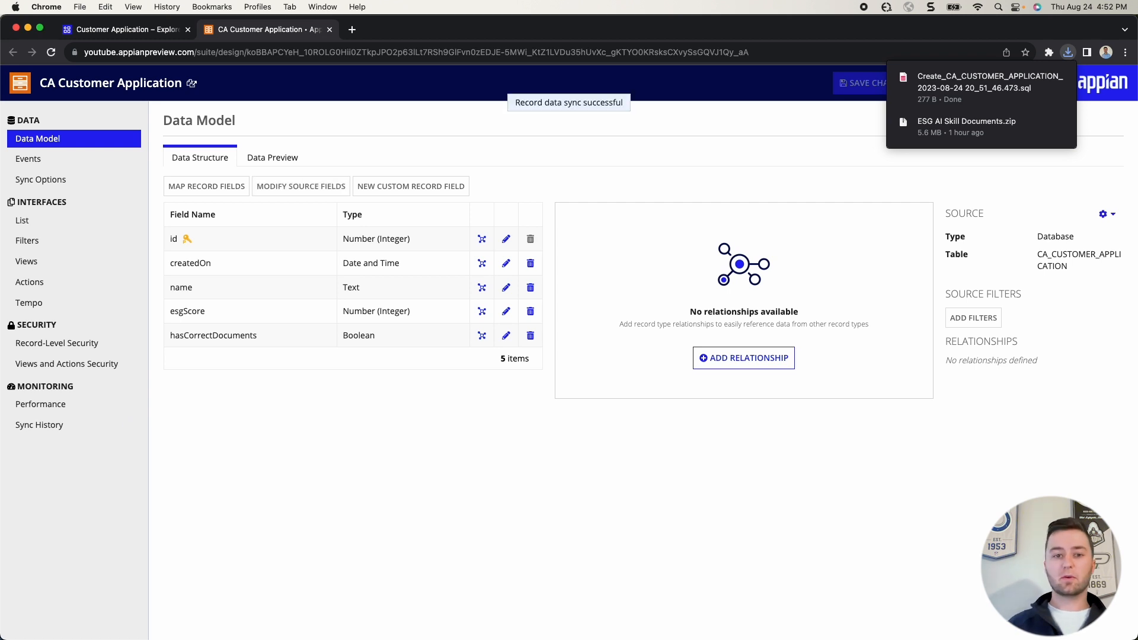
pyautogui.click(1067, 52)
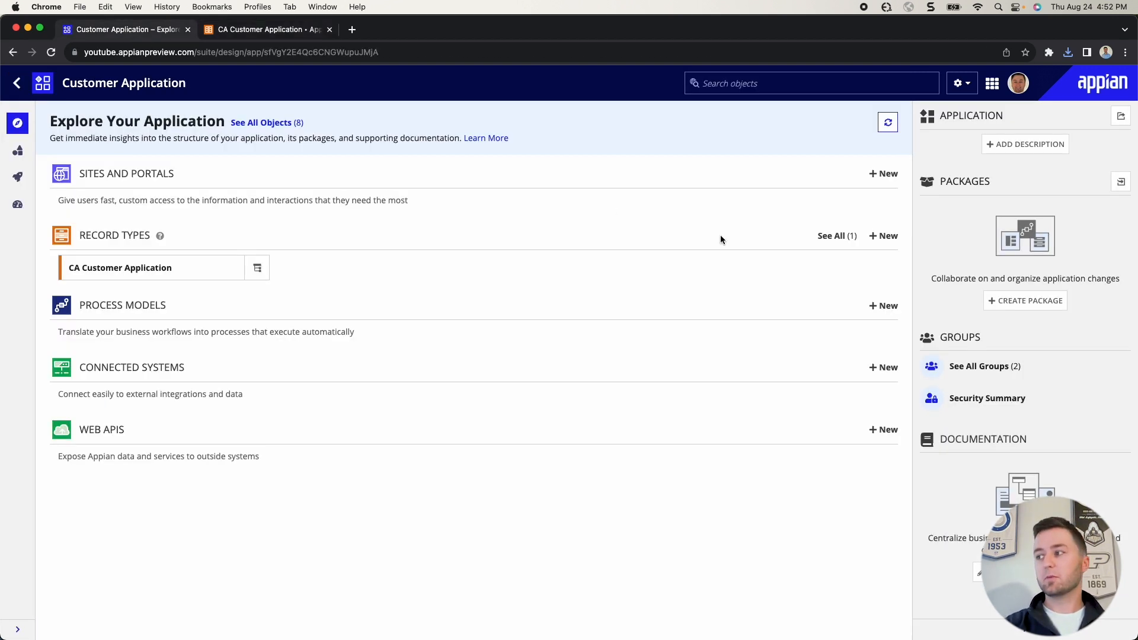
# - Create record type CA Document, plural Documents, with a description and default security
pyautogui.click(884, 236)
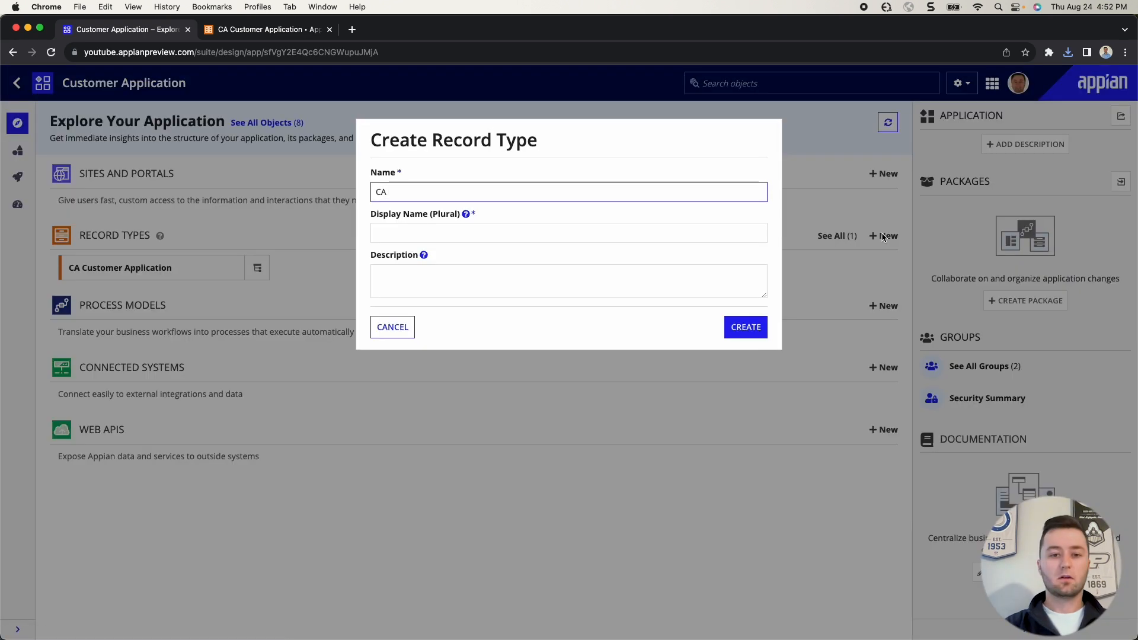
pyautogui.moveTo(711, 142)
pyautogui.write(' Do')
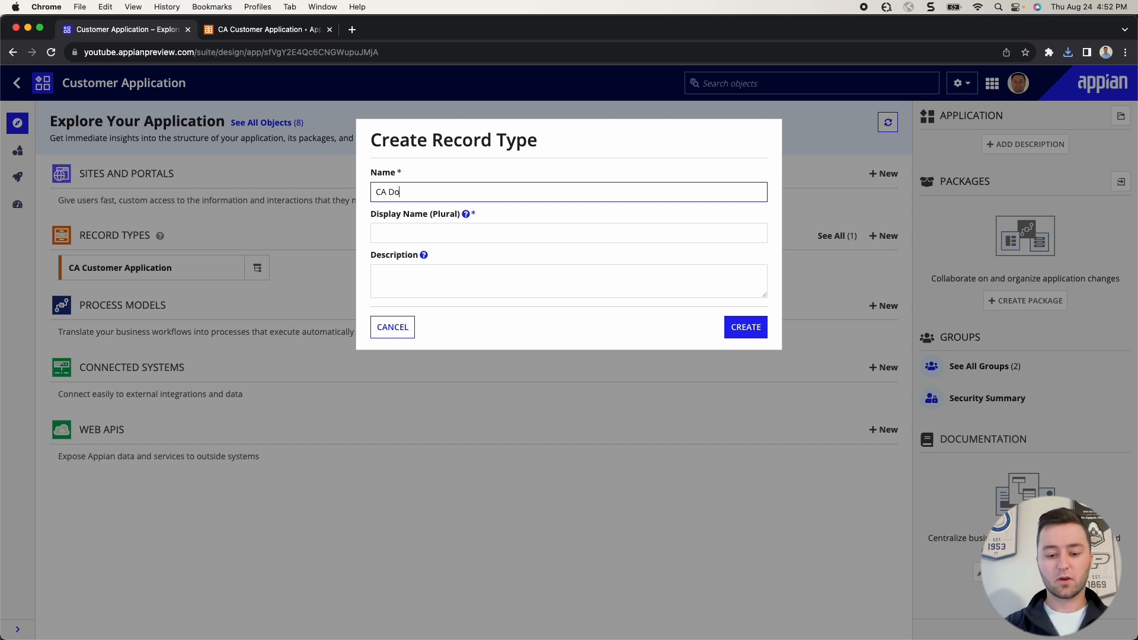
pyautogui.write('cument')
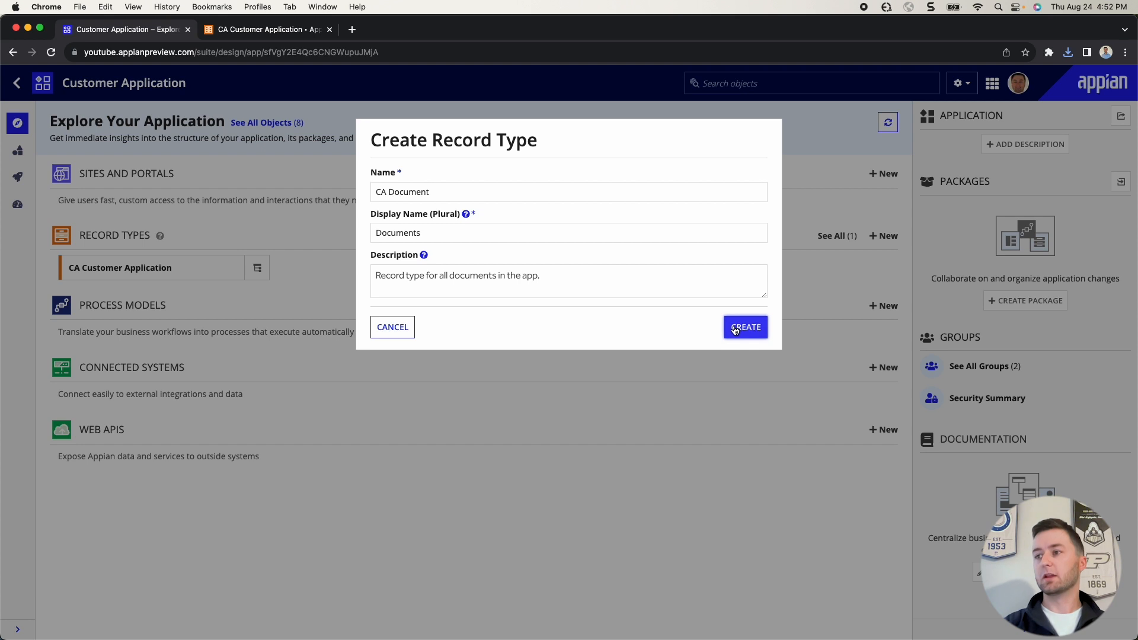
pyautogui.click(745, 328)
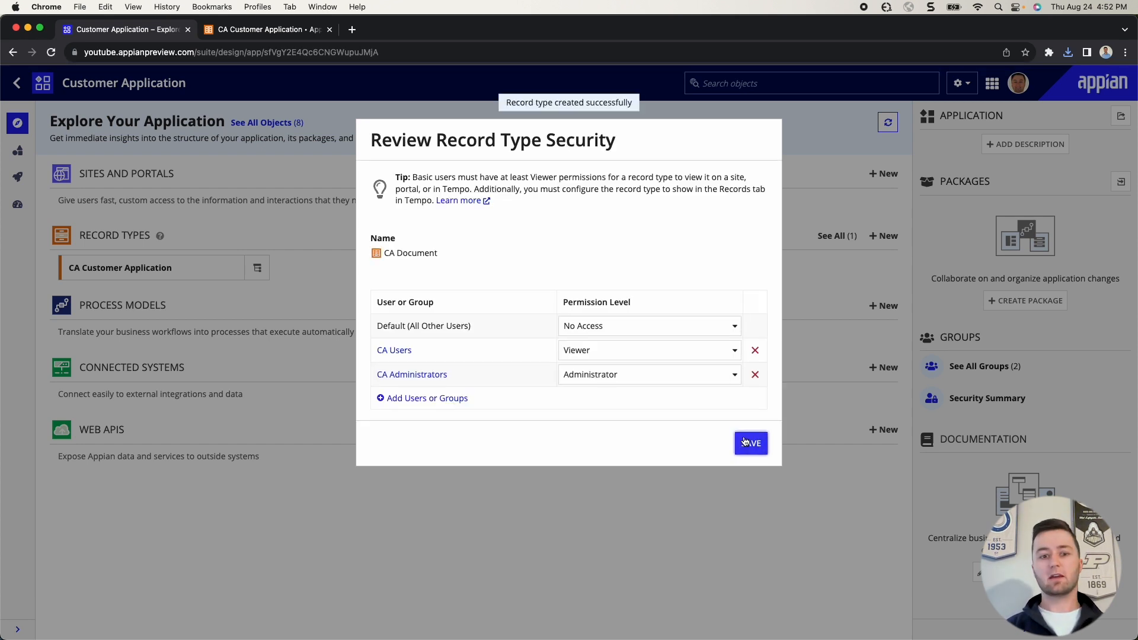
pyautogui.click(750, 444)
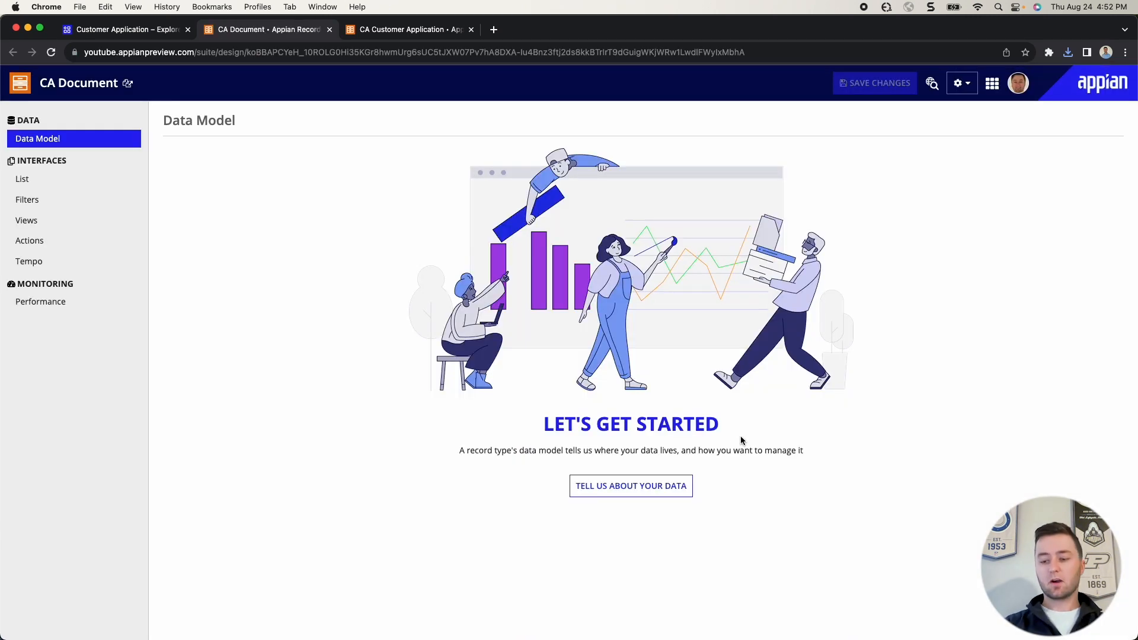
# - Start a new from-scratch data model for CA Document and trim it to just the id field
pyautogui.click(630, 486)
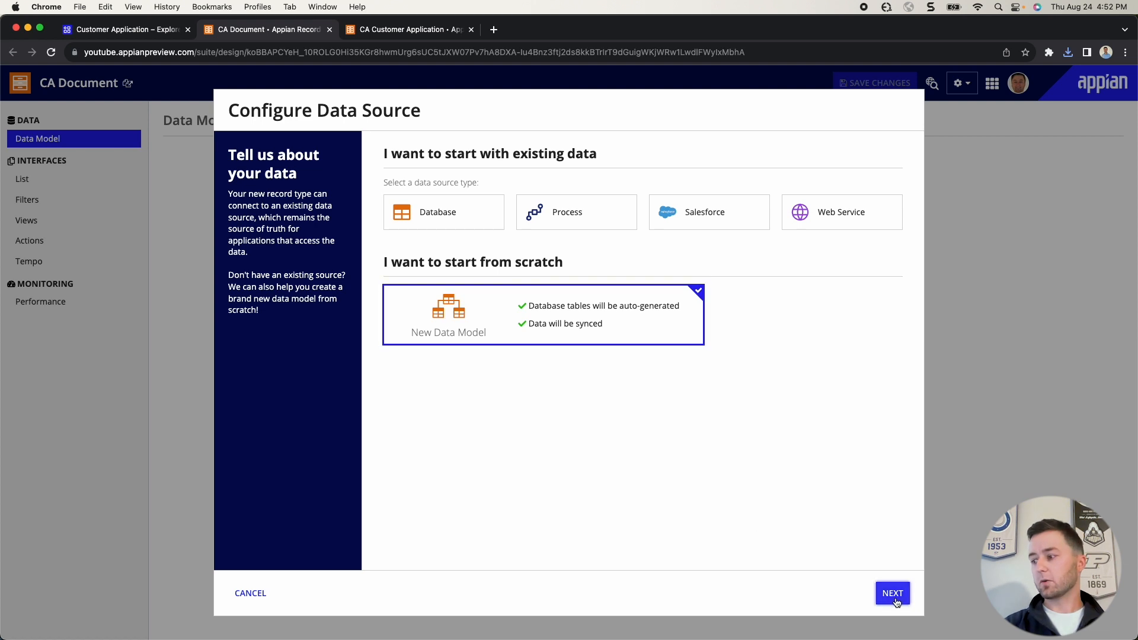
pyautogui.click(893, 592)
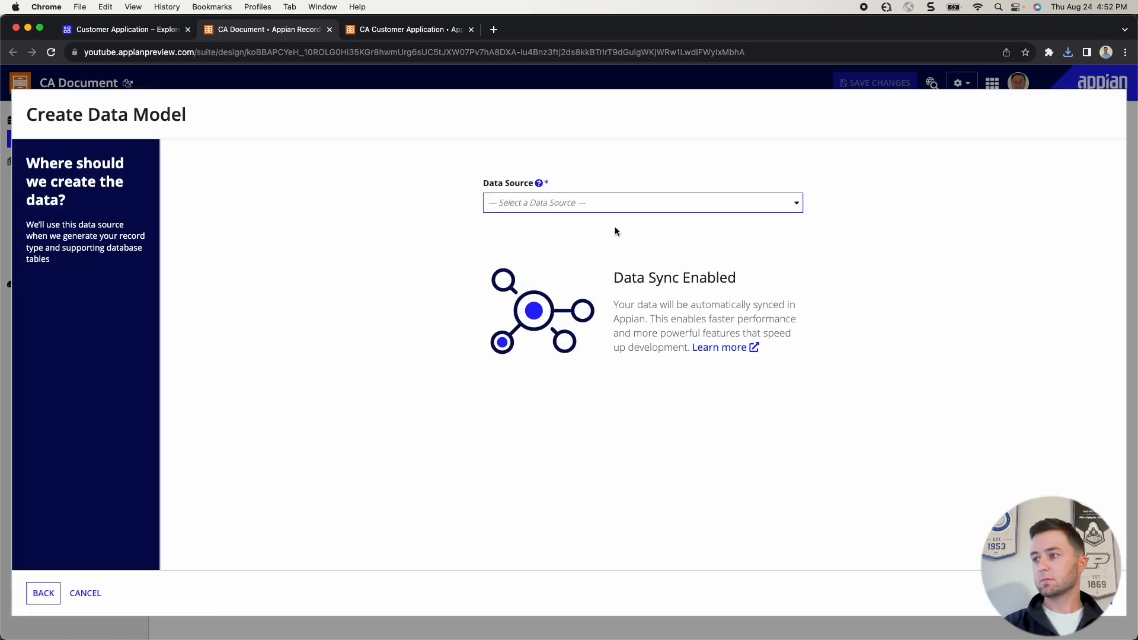
pyautogui.click(642, 202)
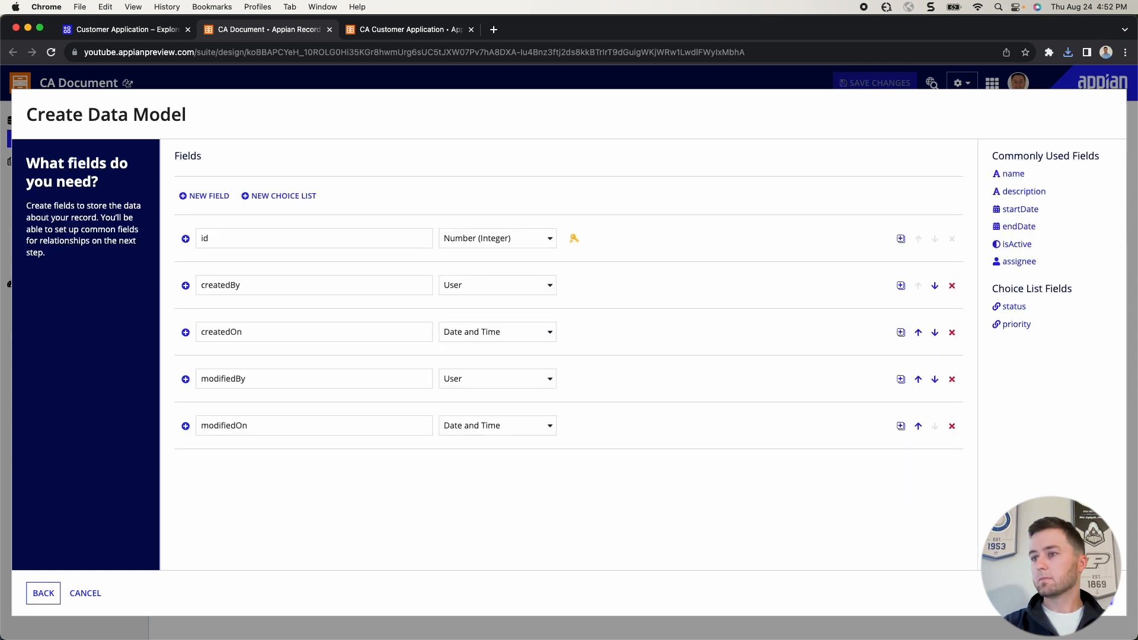
pyautogui.moveTo(952, 285)
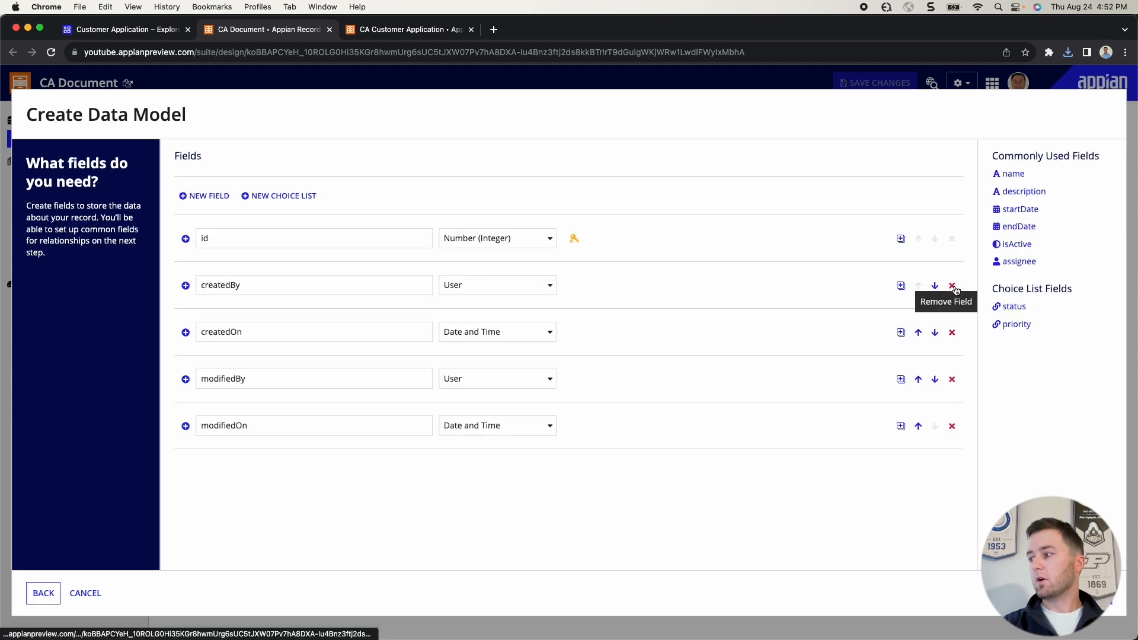
pyautogui.click(951, 285)
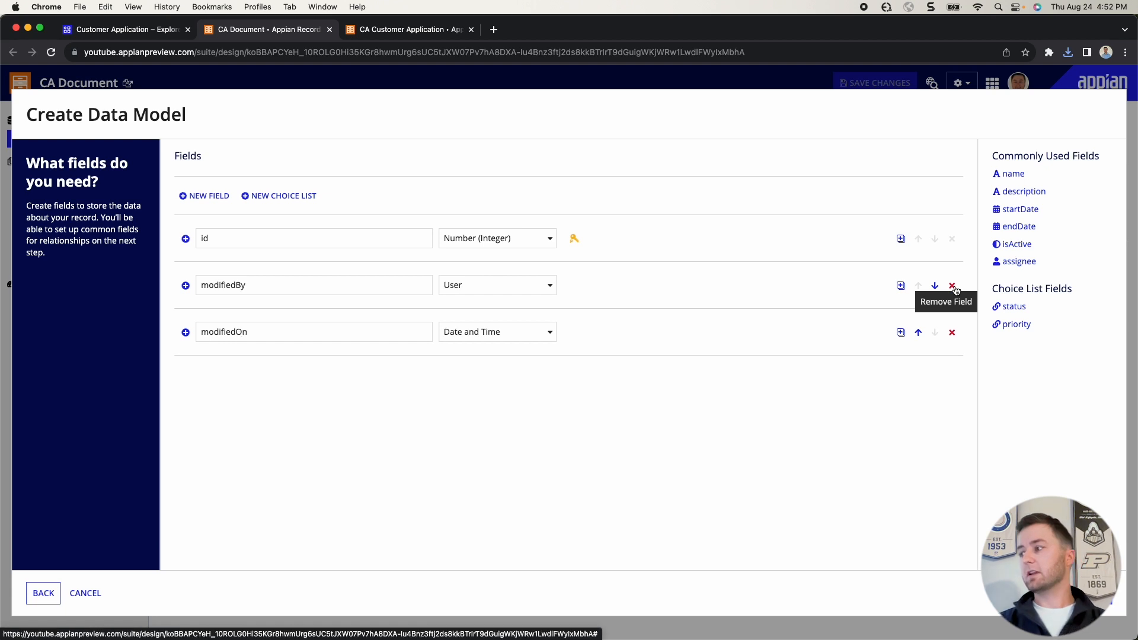
pyautogui.click(951, 286)
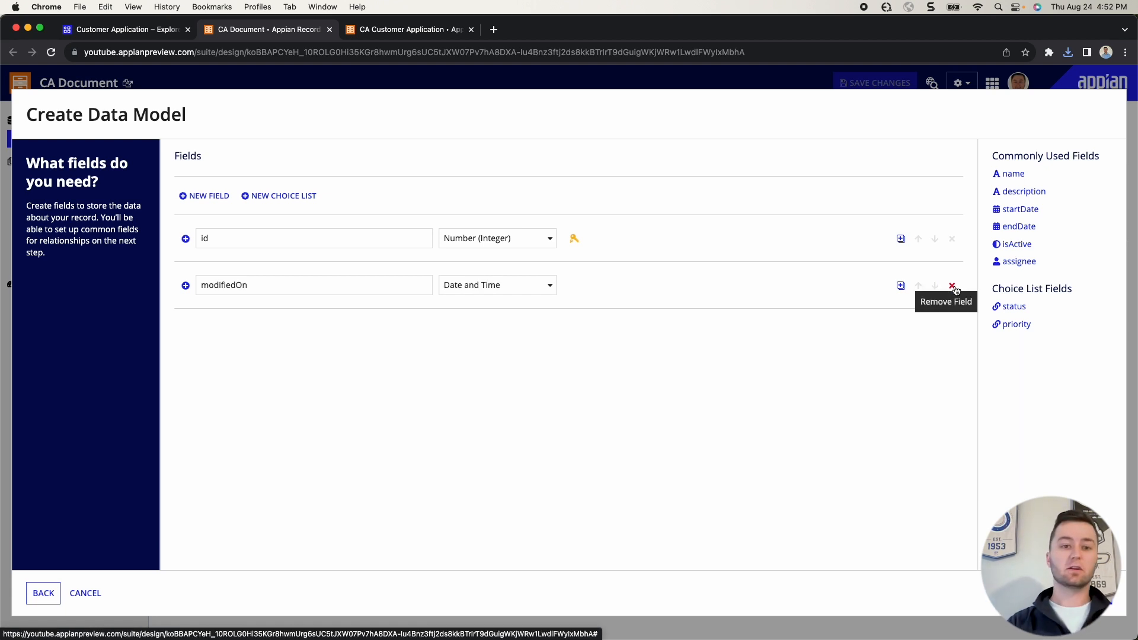
pyautogui.click(951, 285)
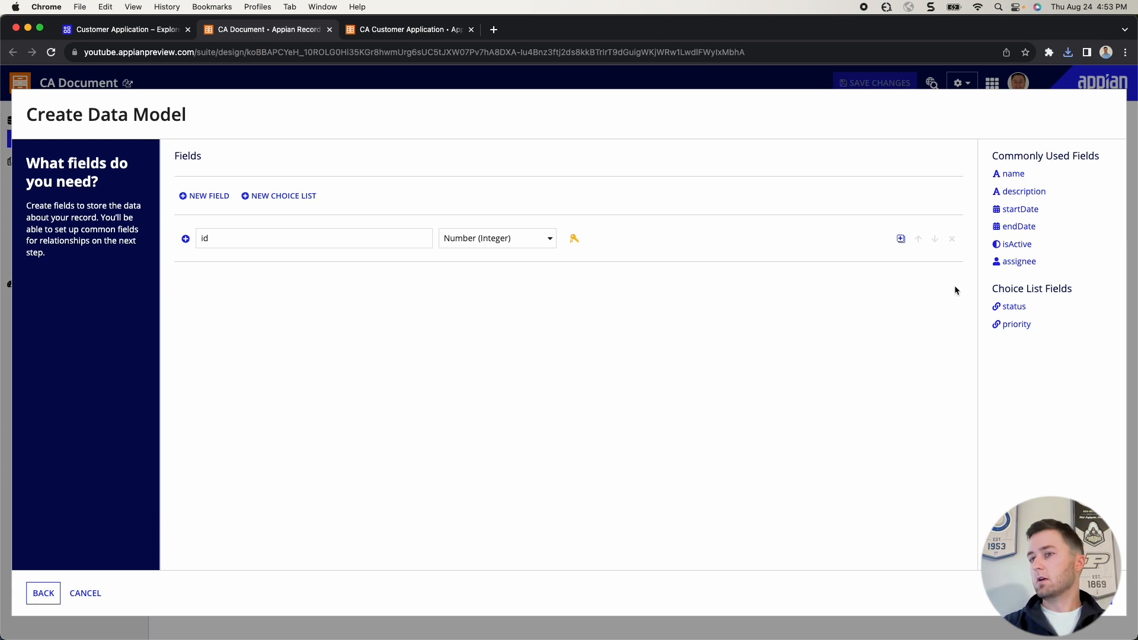
# - Add two fields: integer documentId and text type
pyautogui.click(901, 240)
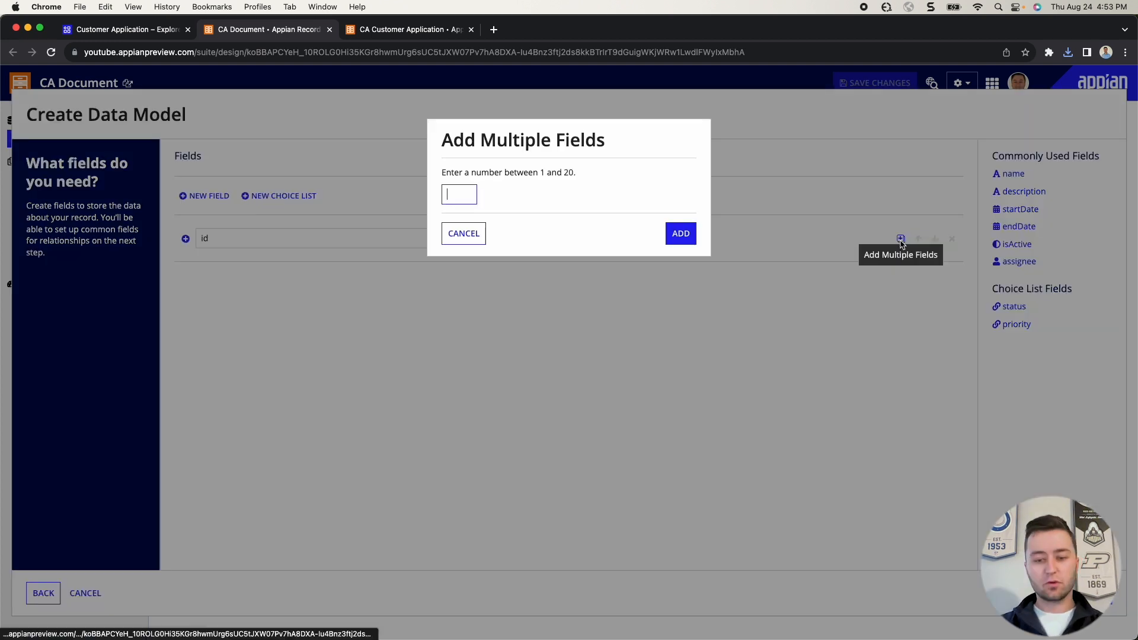
pyautogui.write('2')
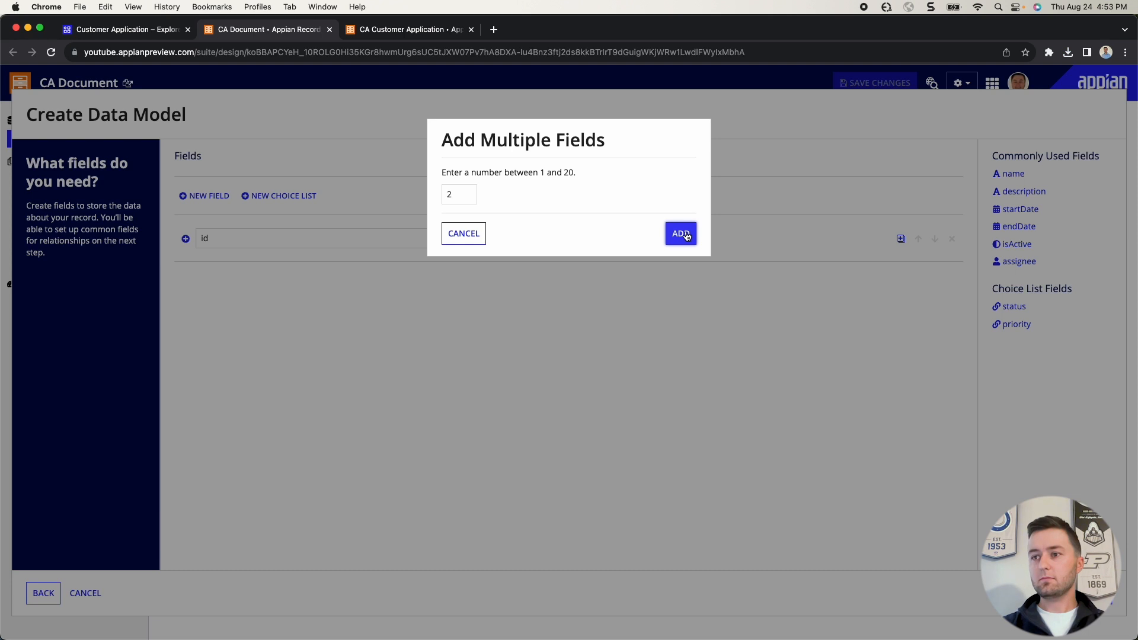
pyautogui.click(681, 234)
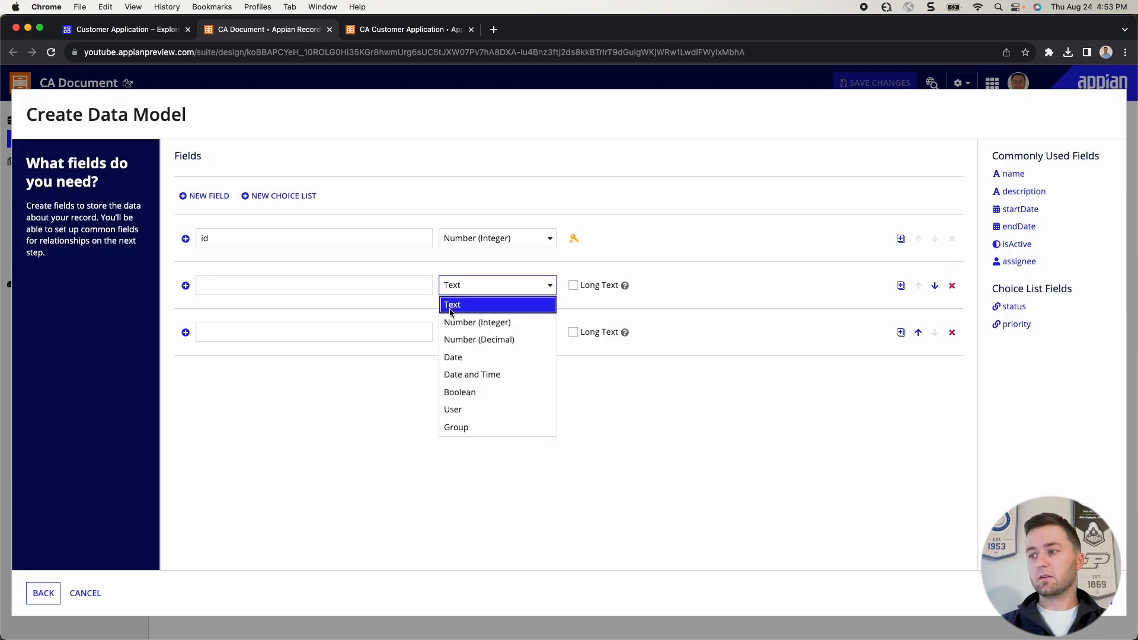
pyautogui.click(478, 323)
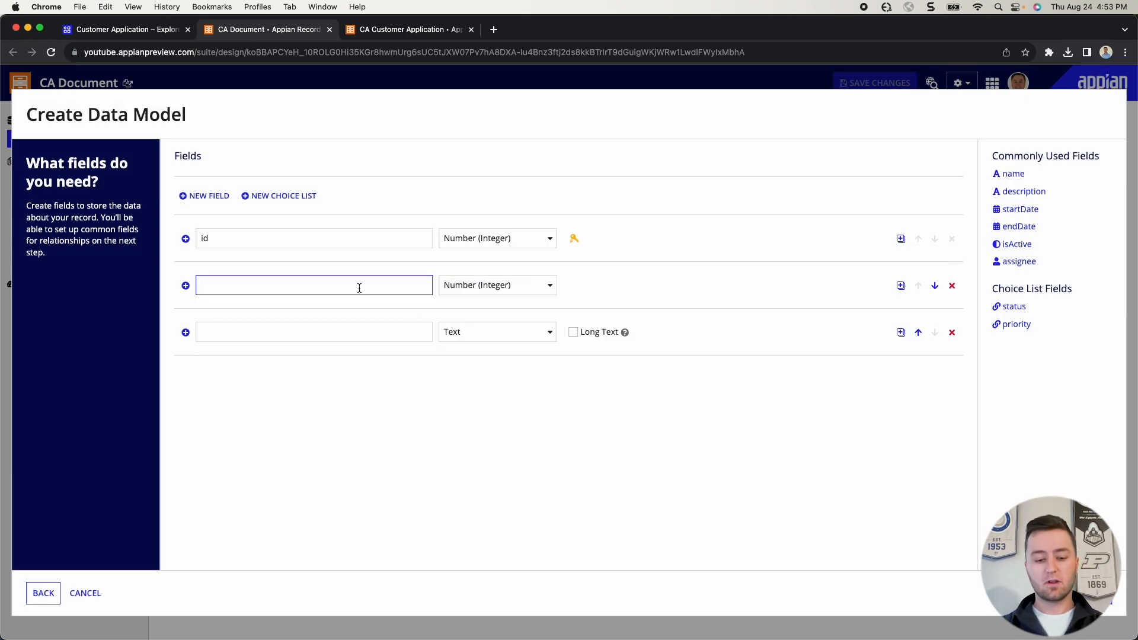
pyautogui.write('document')
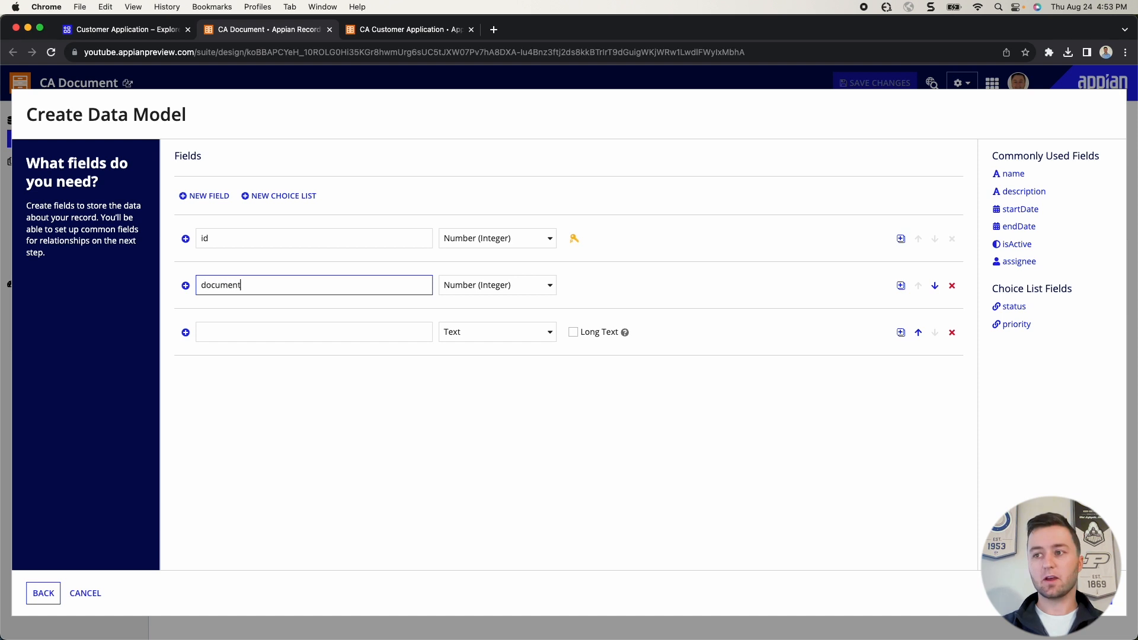
pyautogui.write('Id')
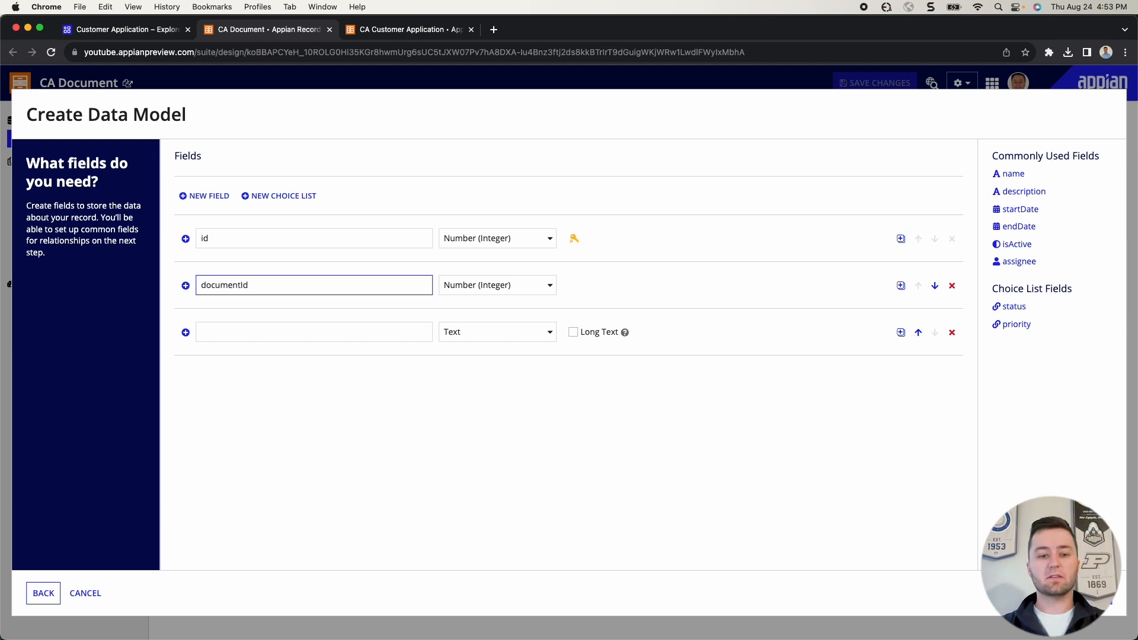
pyautogui.click(314, 332)
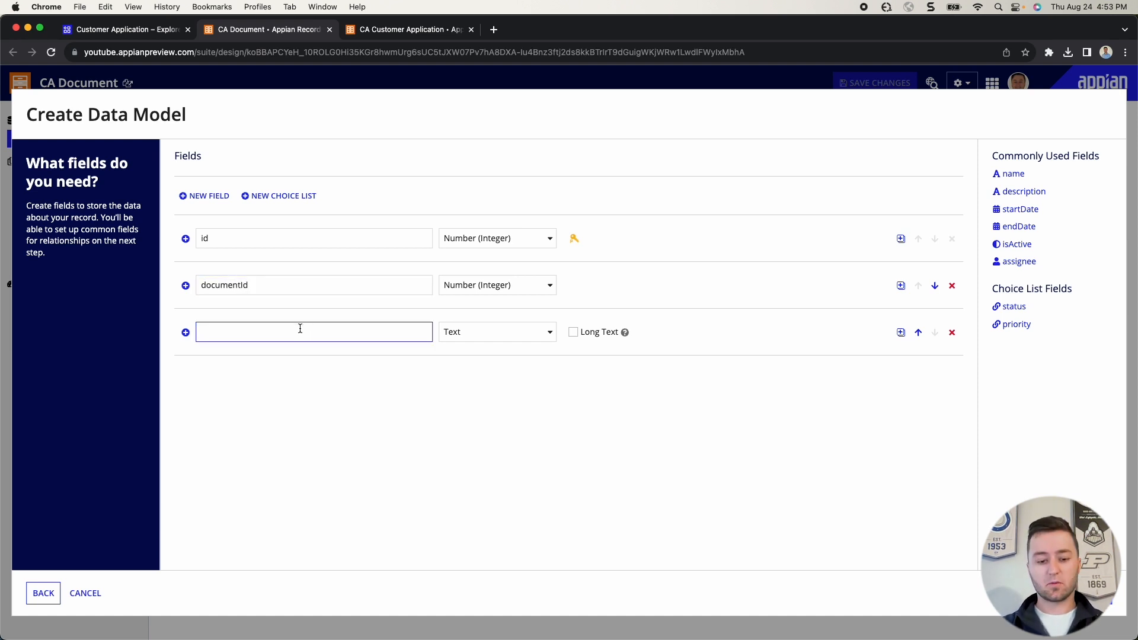
pyautogui.write('type')
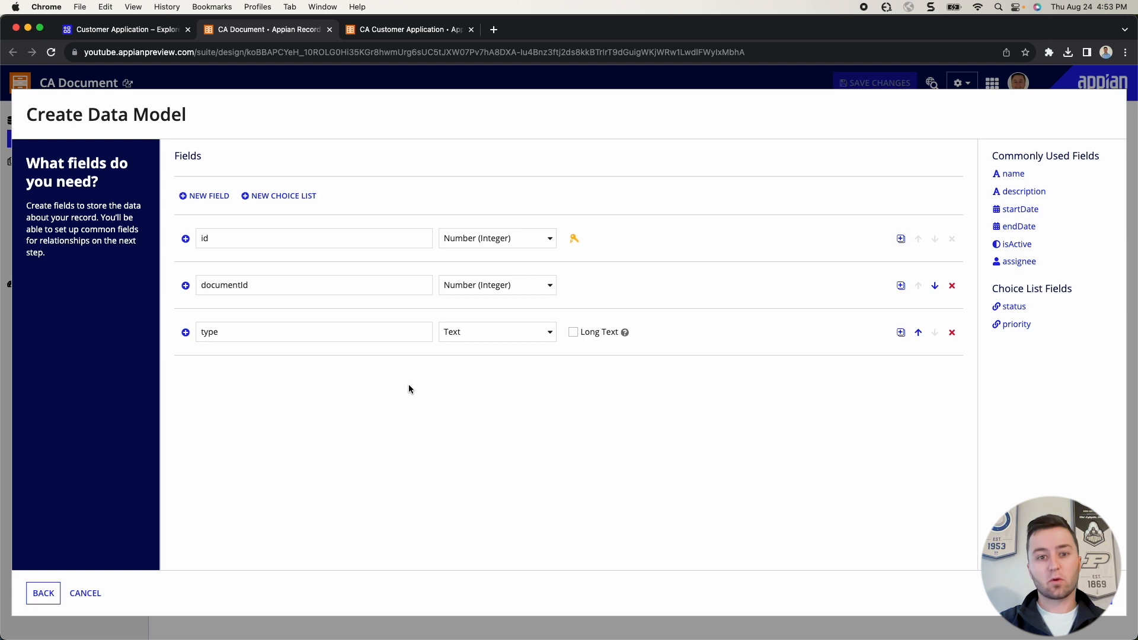
pyautogui.moveTo(519, 393)
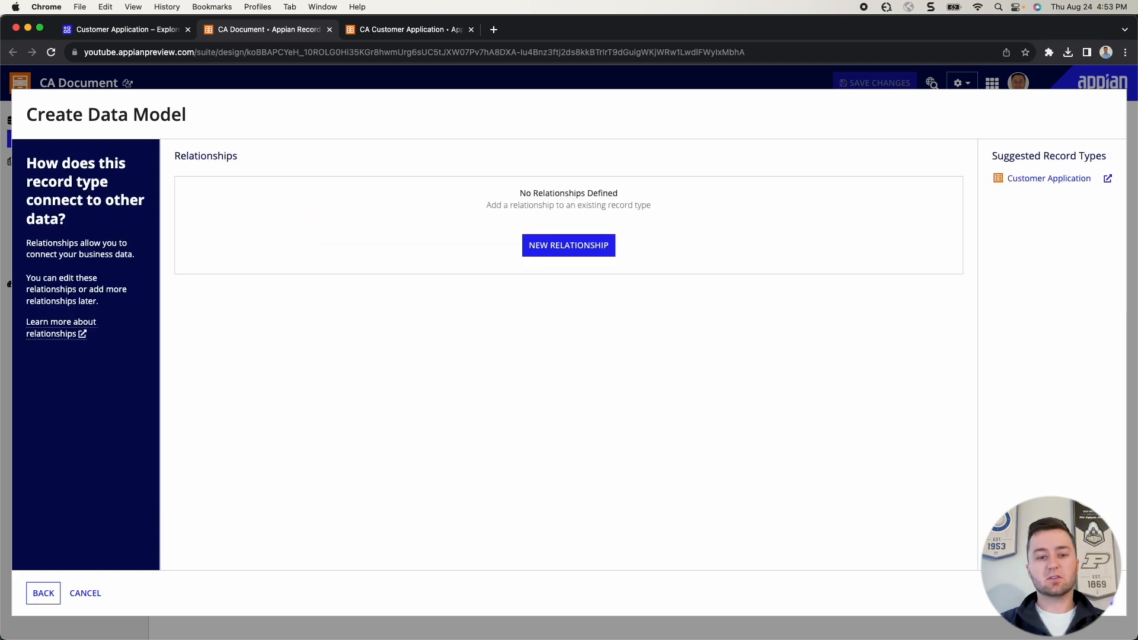
pyautogui.moveTo(666, 240)
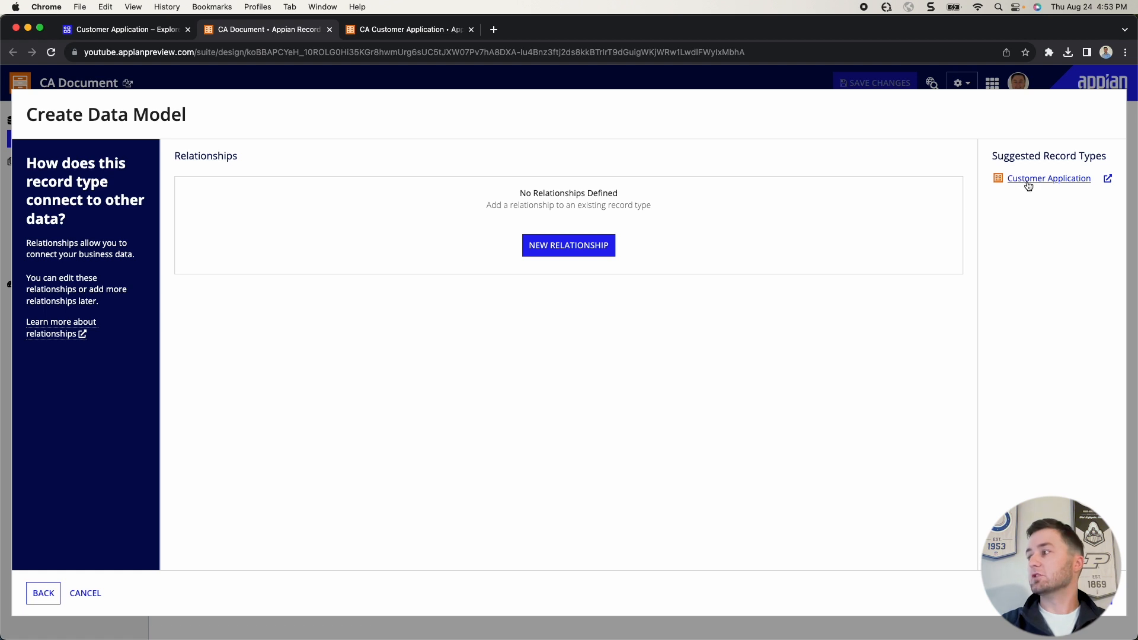
pyautogui.moveTo(1028, 185)
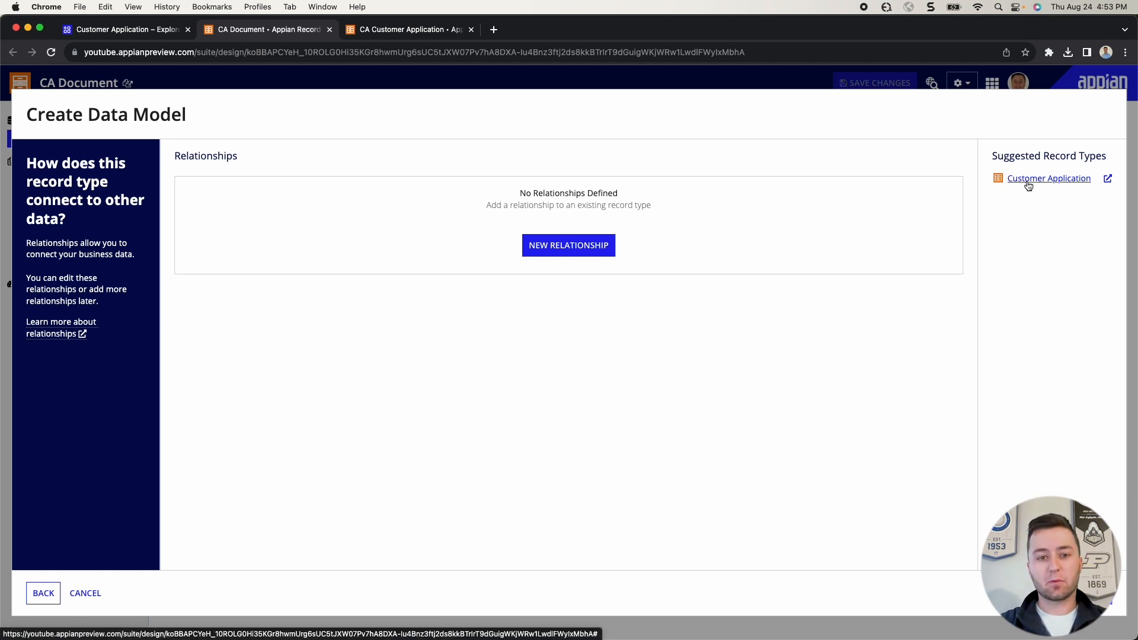
# - Add a many-to-one customerApplication relationship from CA Document to CA Customer Application
pyautogui.click(569, 244)
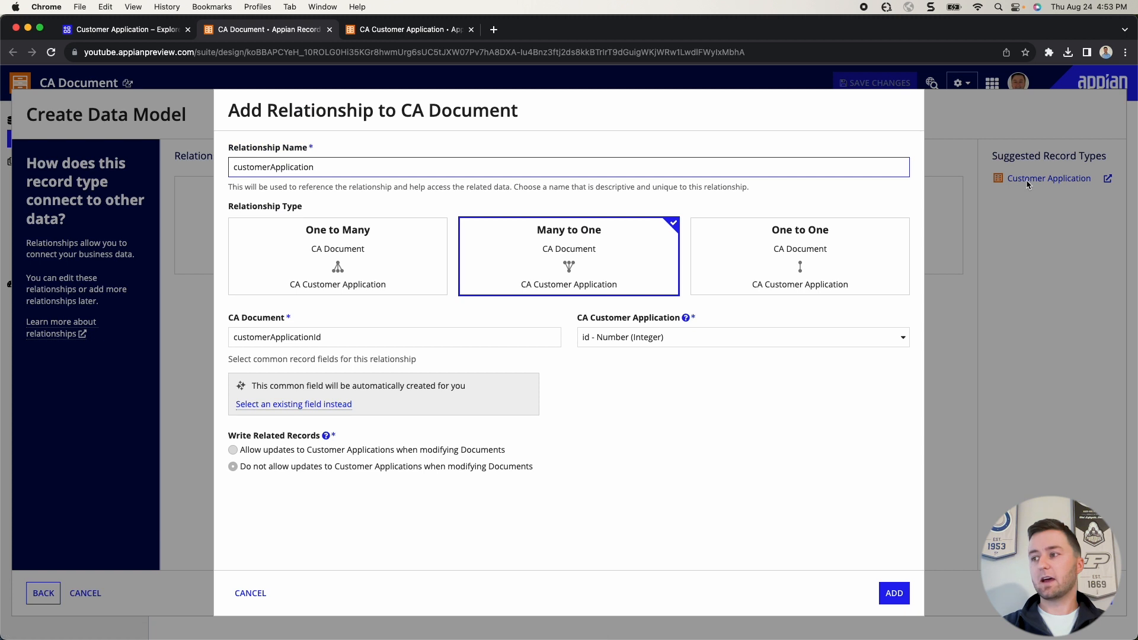
pyautogui.moveTo(593, 261)
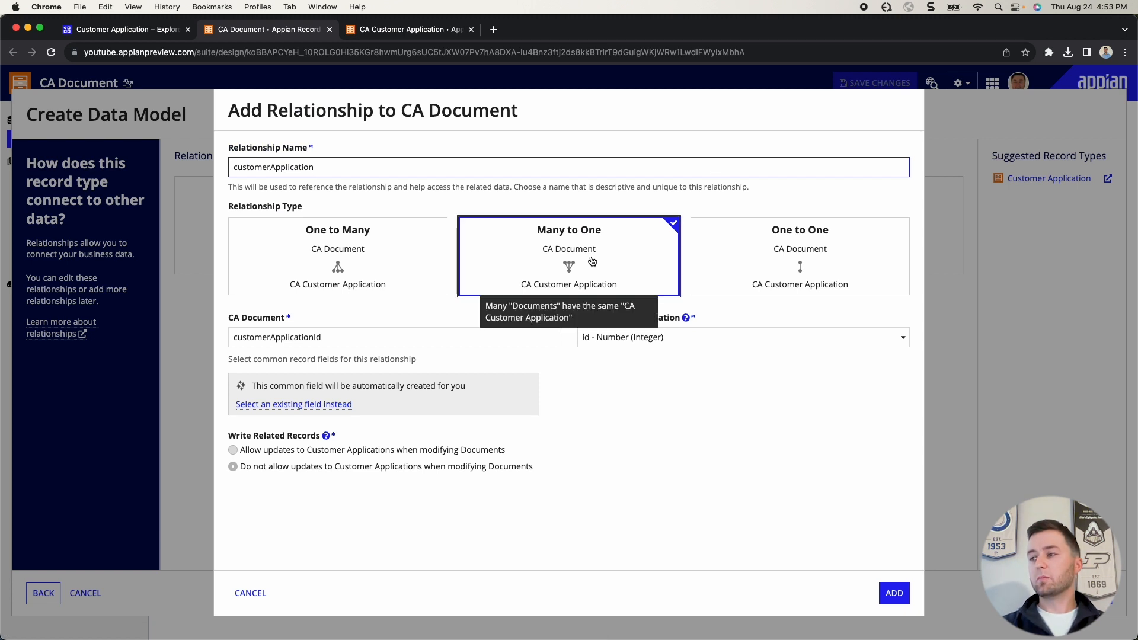
pyautogui.moveTo(570, 252)
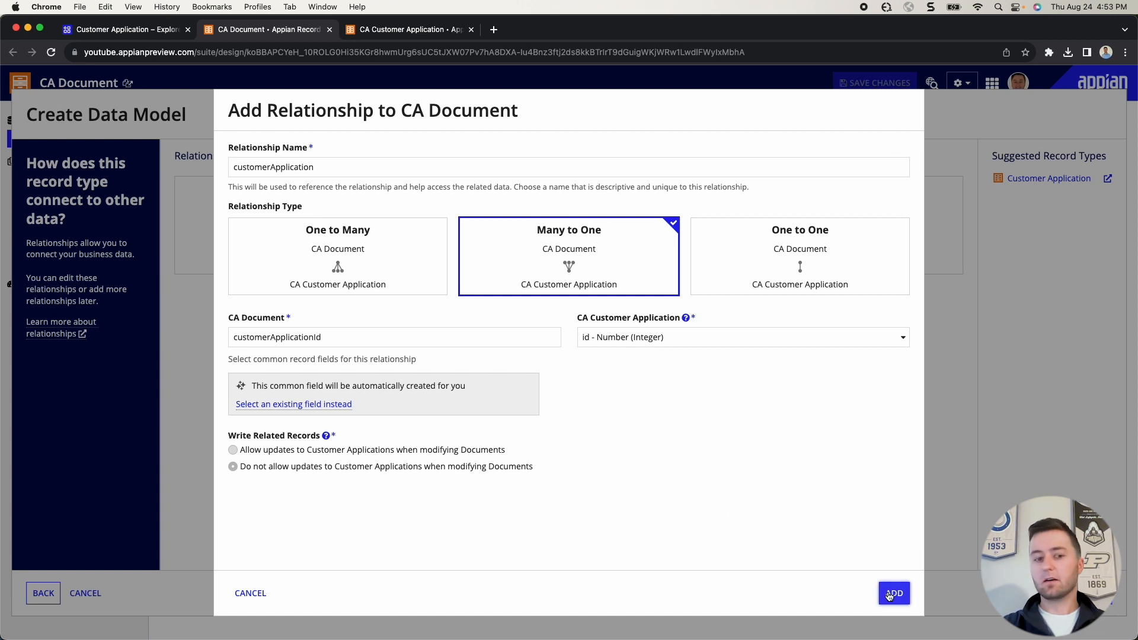
pyautogui.click(894, 593)
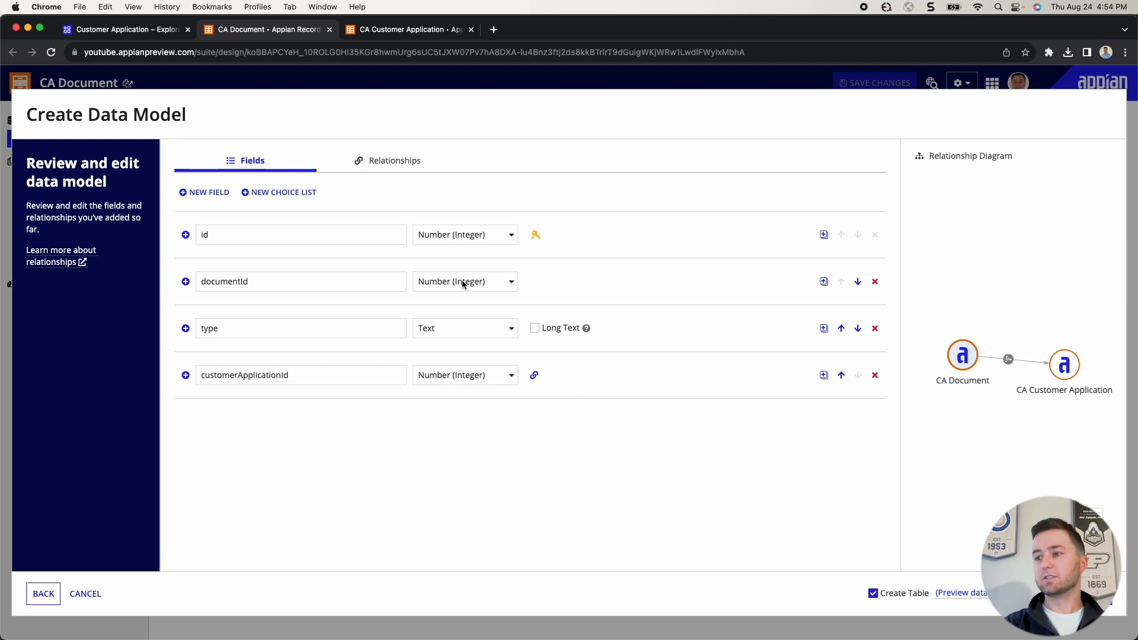
pyautogui.moveTo(814, 368)
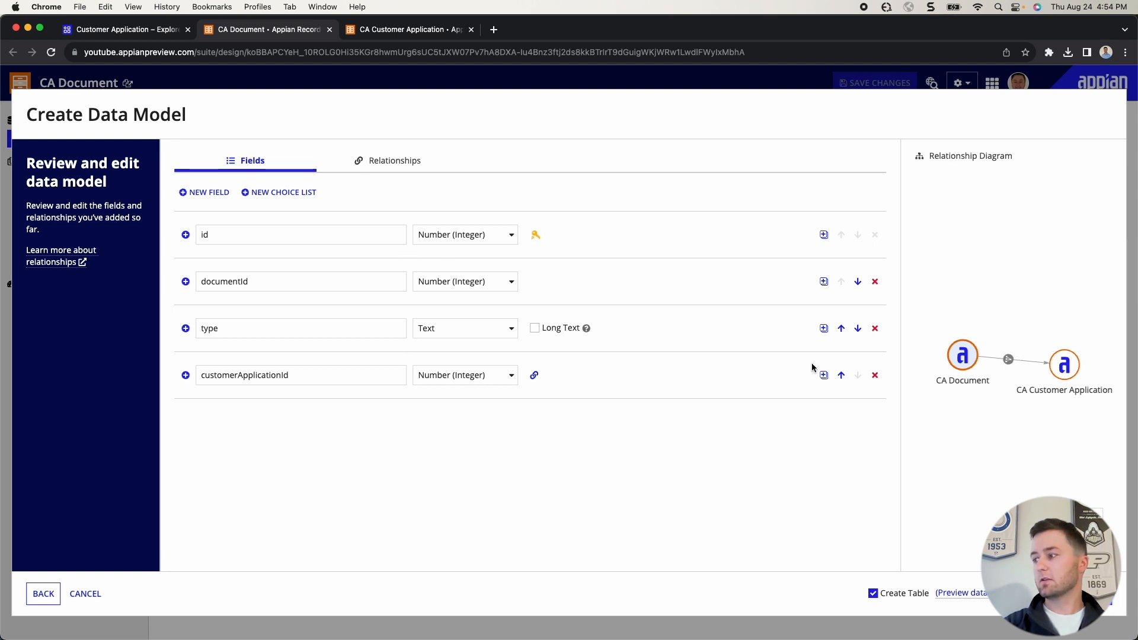
pyautogui.moveTo(1055, 324)
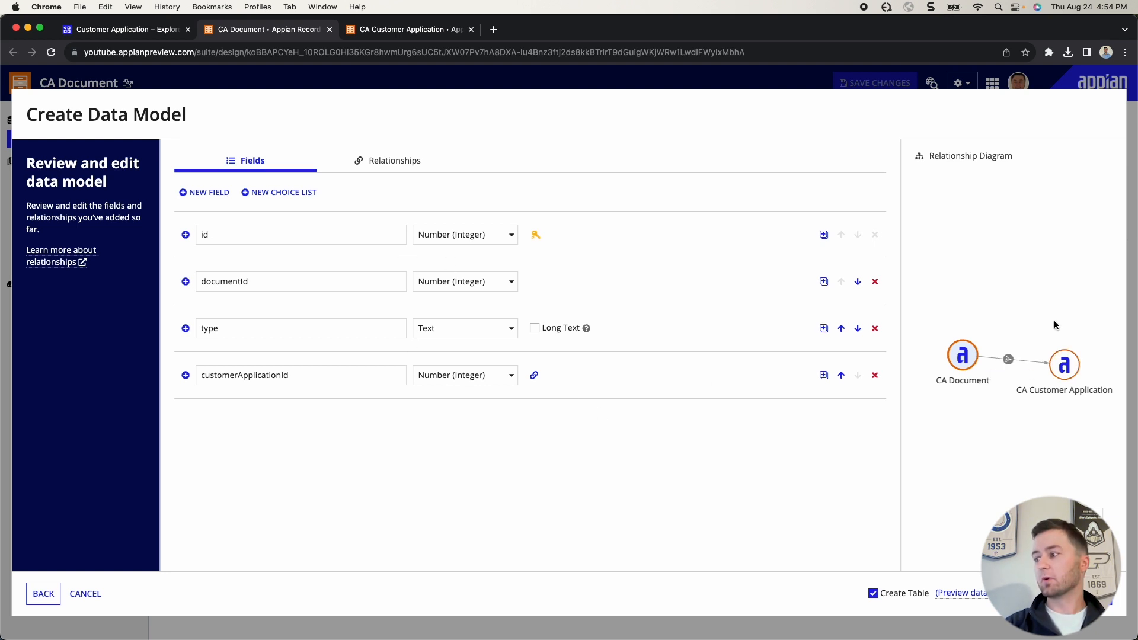
pyautogui.moveTo(1053, 384)
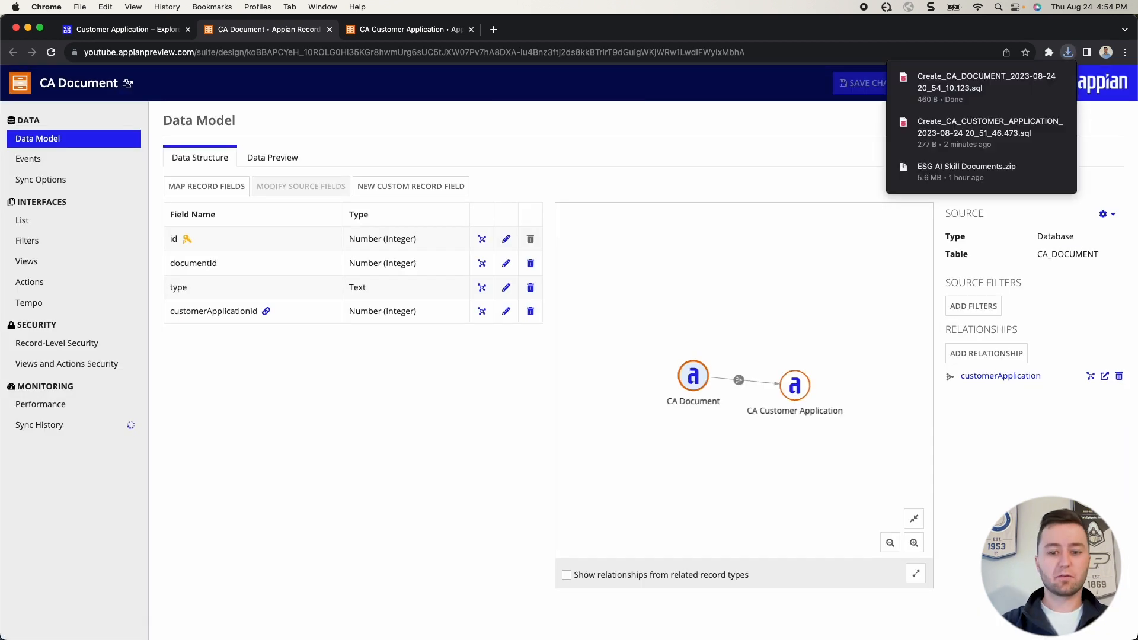
pyautogui.moveTo(639, 183)
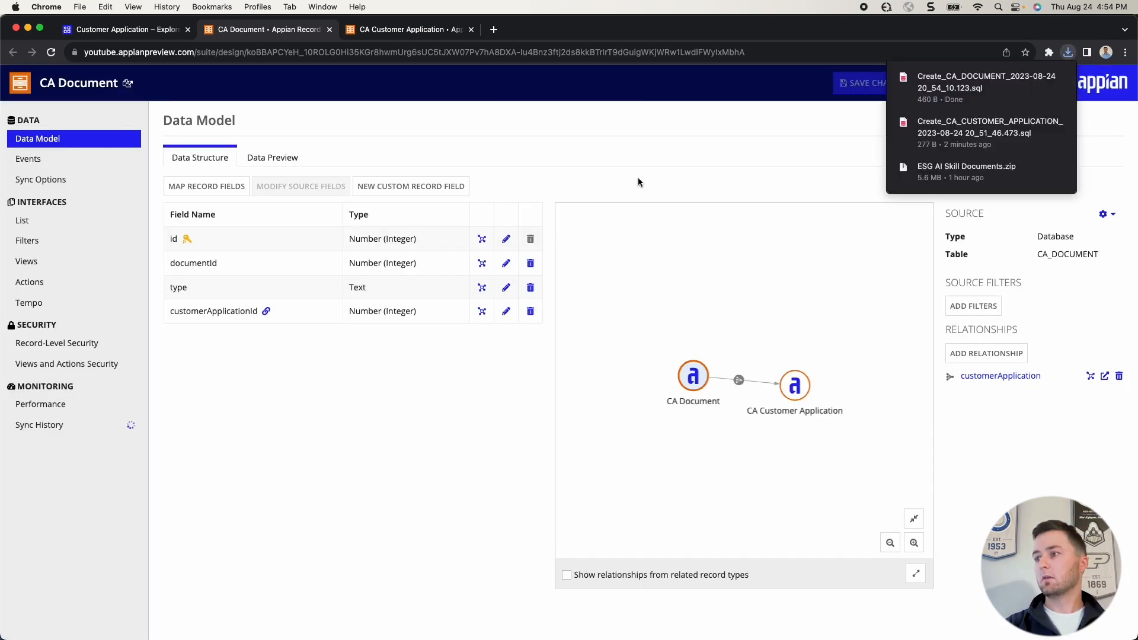
# - Add the suggested caDocument relationship on CA Customer Application
pyautogui.click(408, 28)
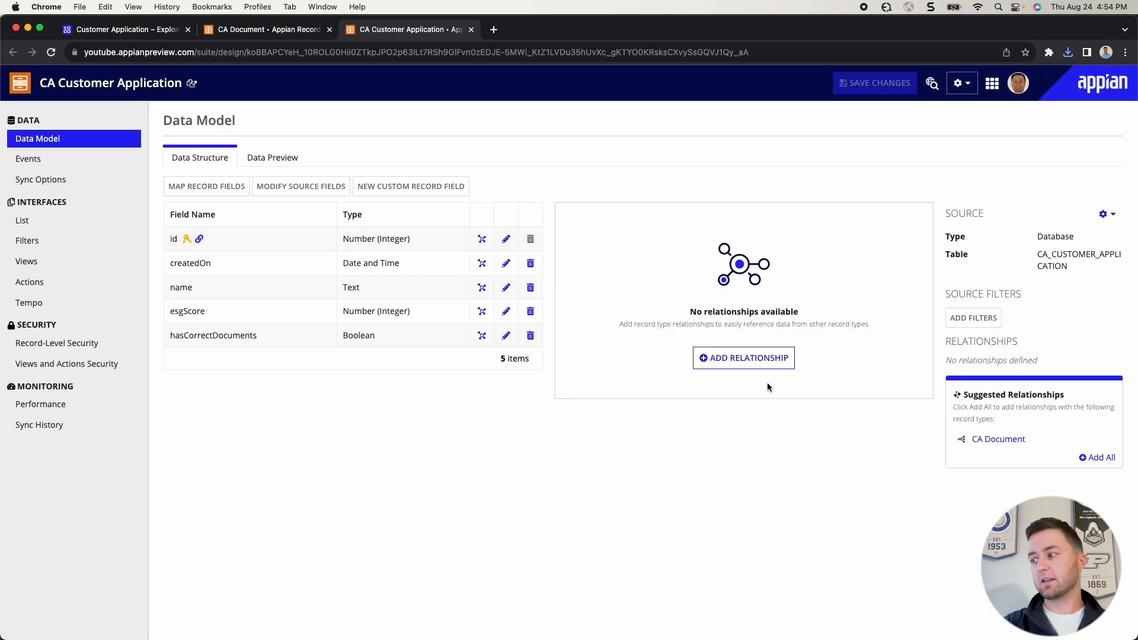
pyautogui.moveTo(1098, 460)
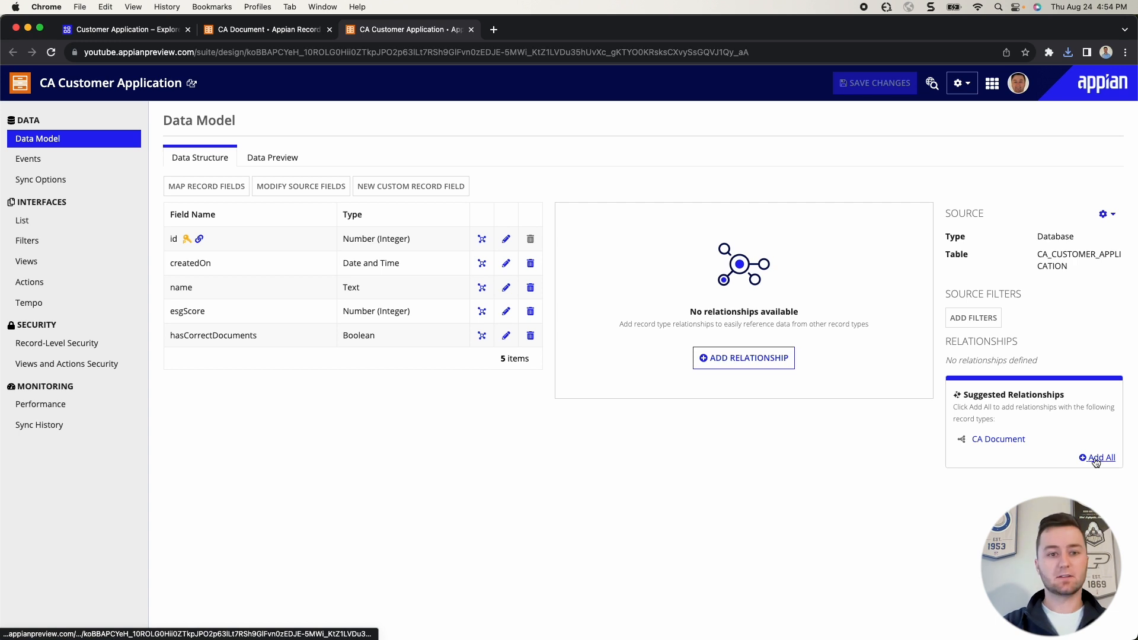
pyautogui.click(1101, 458)
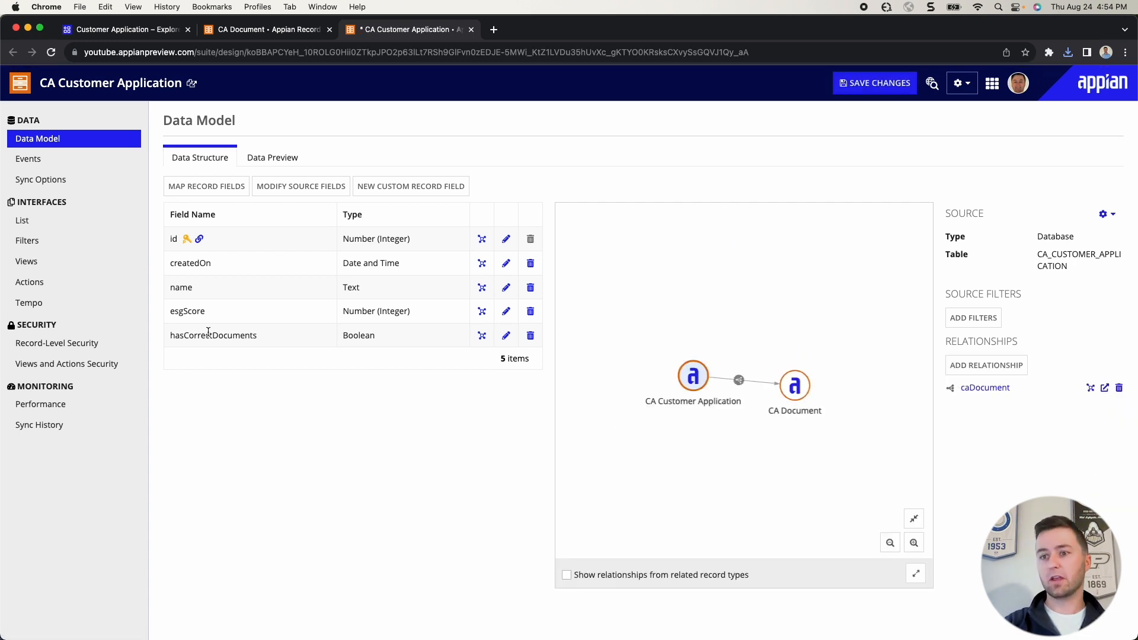
pyautogui.click(30, 282)
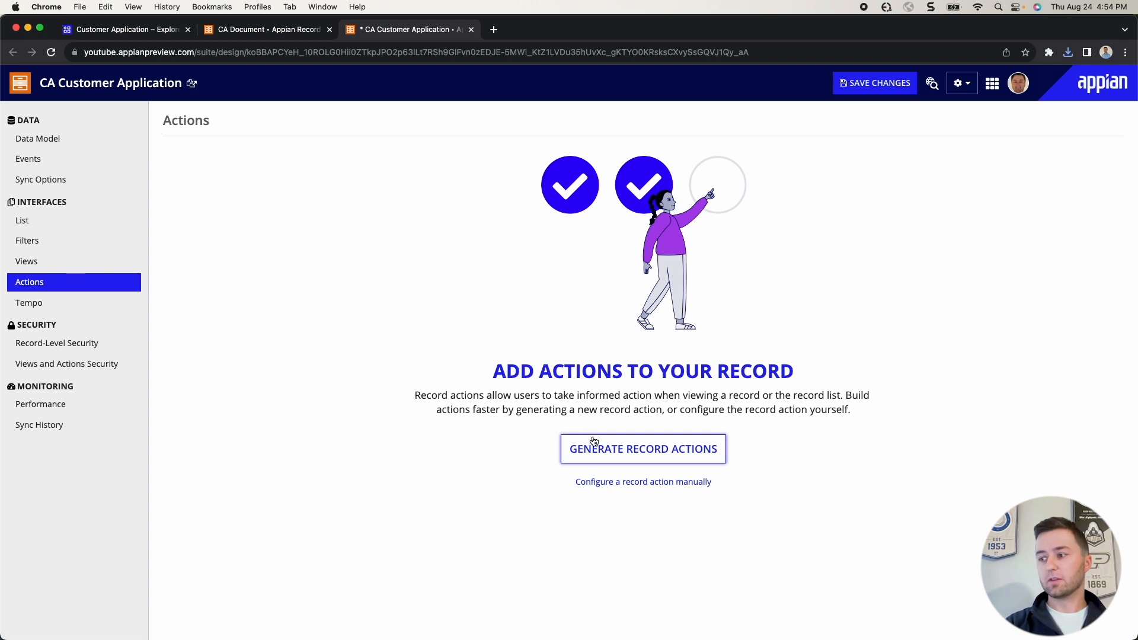
# - Start Generate Record Actions for CA Customer Application with Create chosen
pyautogui.click(642, 448)
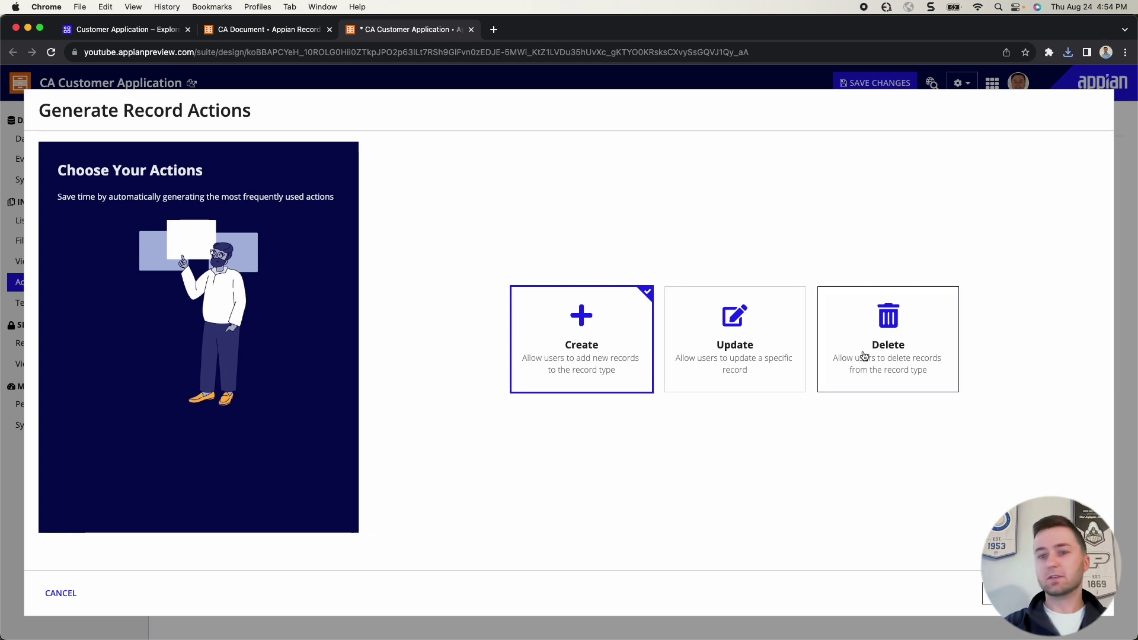
pyautogui.moveTo(682, 374)
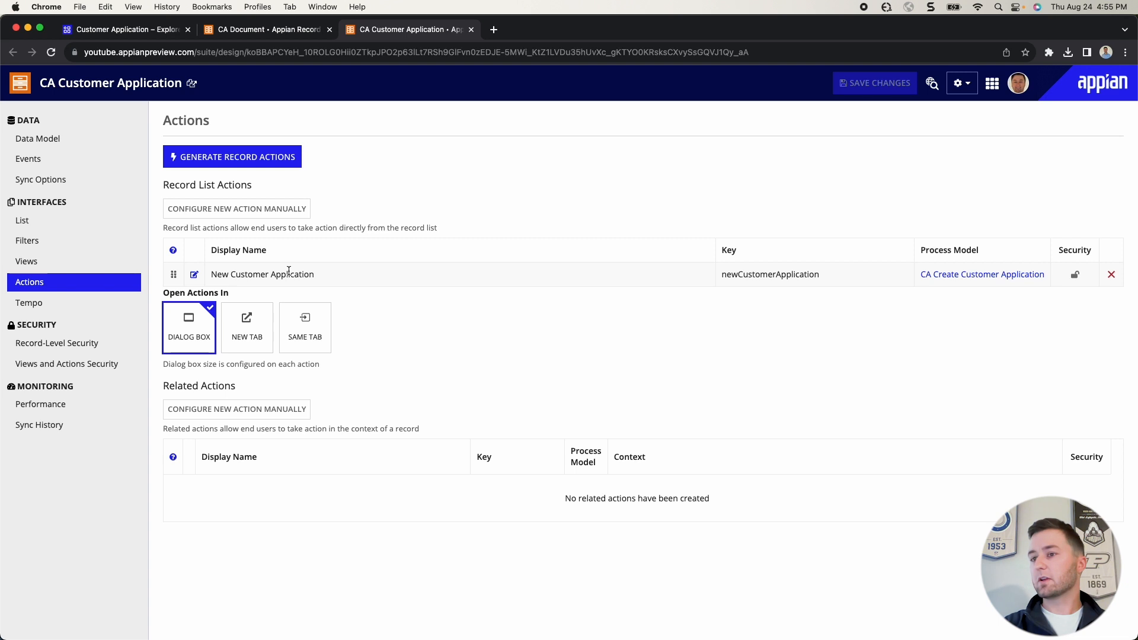
pyautogui.moveTo(912, 291)
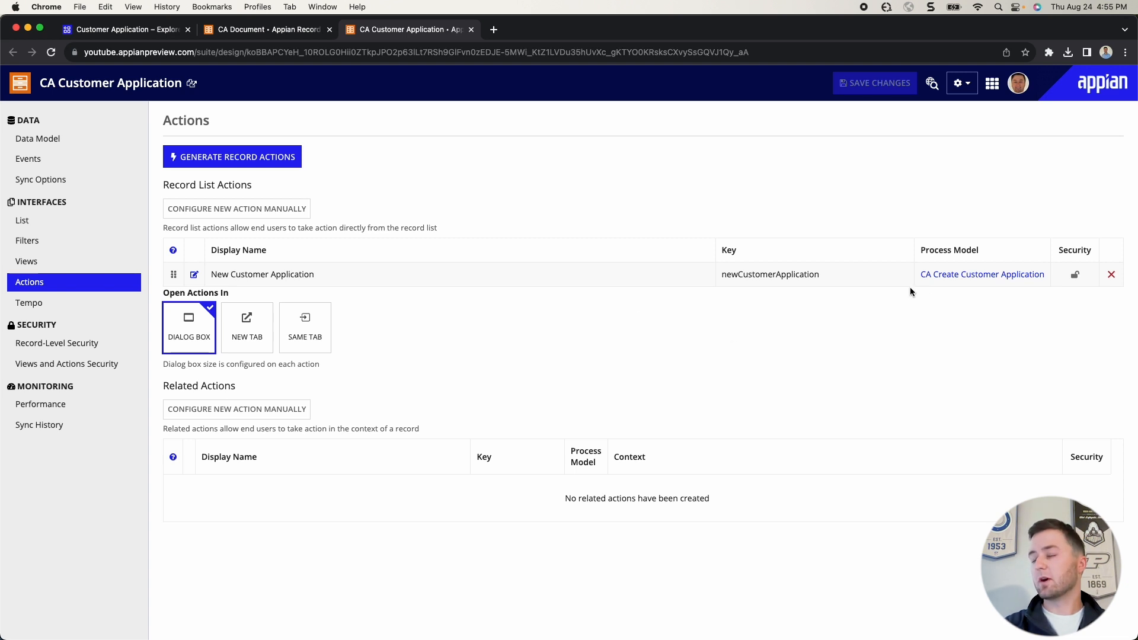
pyautogui.moveTo(666, 202)
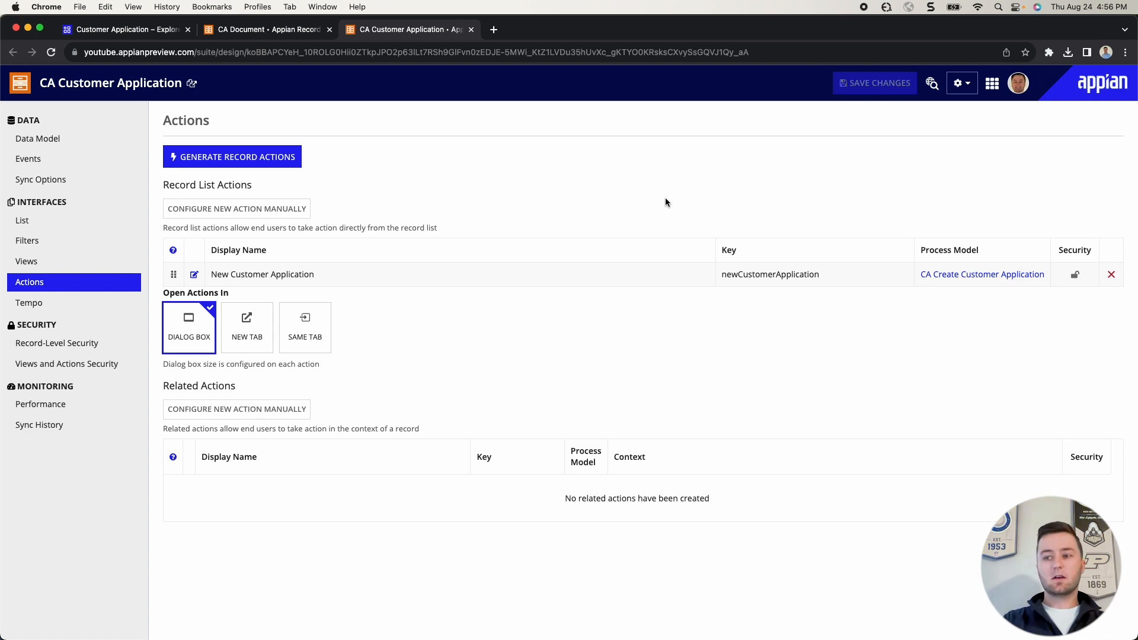
# - From the application's Build view, begin a new AI Skill object
pyautogui.click(125, 29)
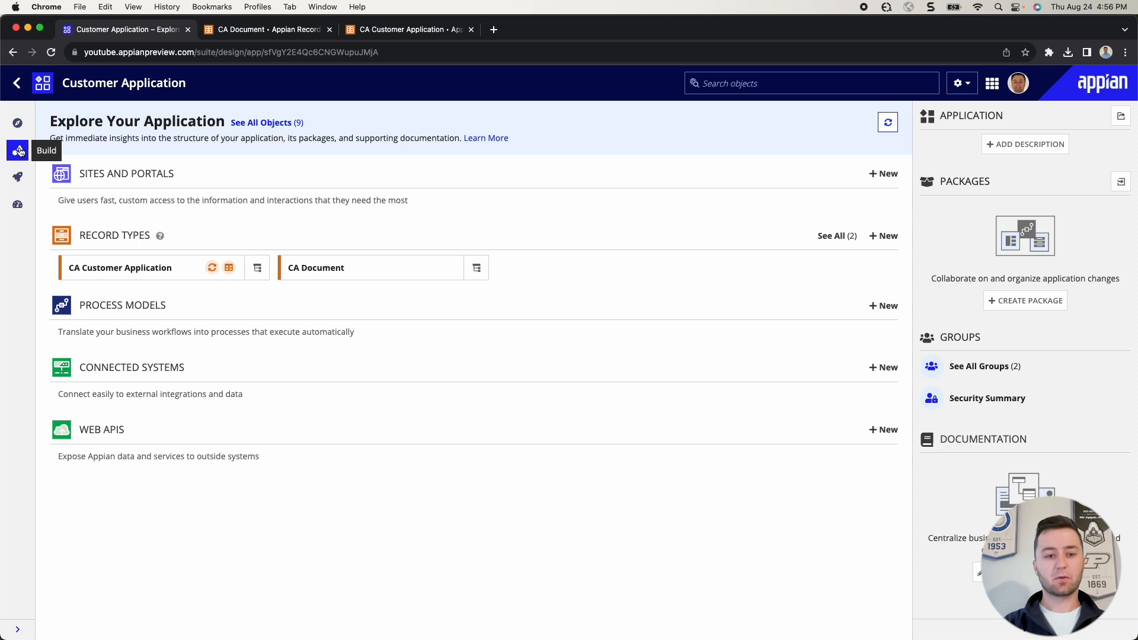
pyautogui.click(18, 151)
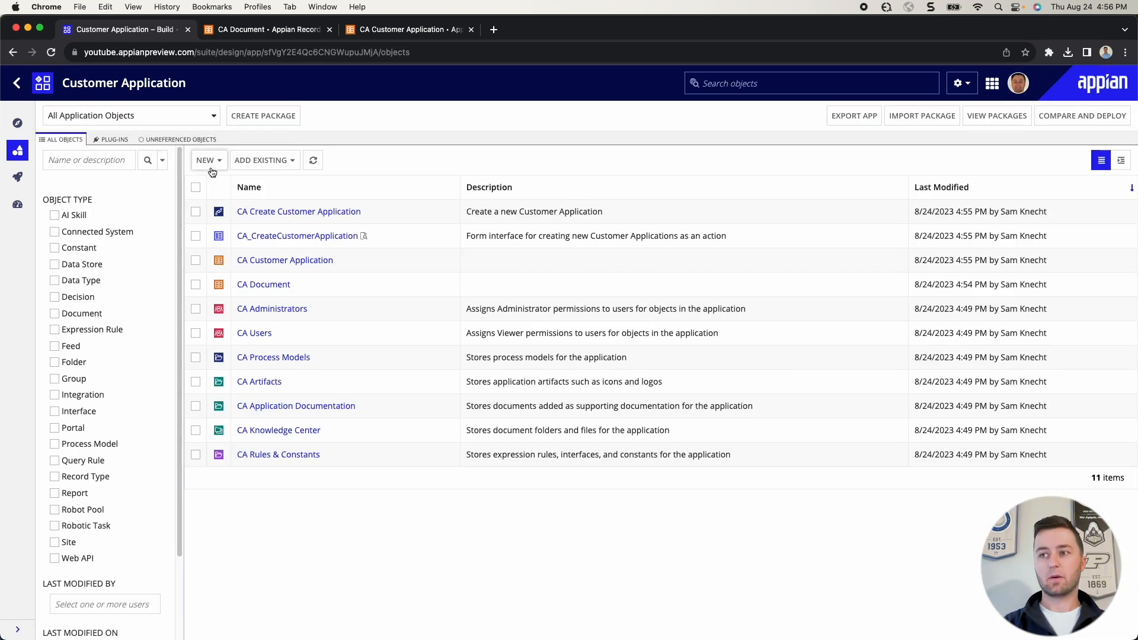
pyautogui.click(208, 160)
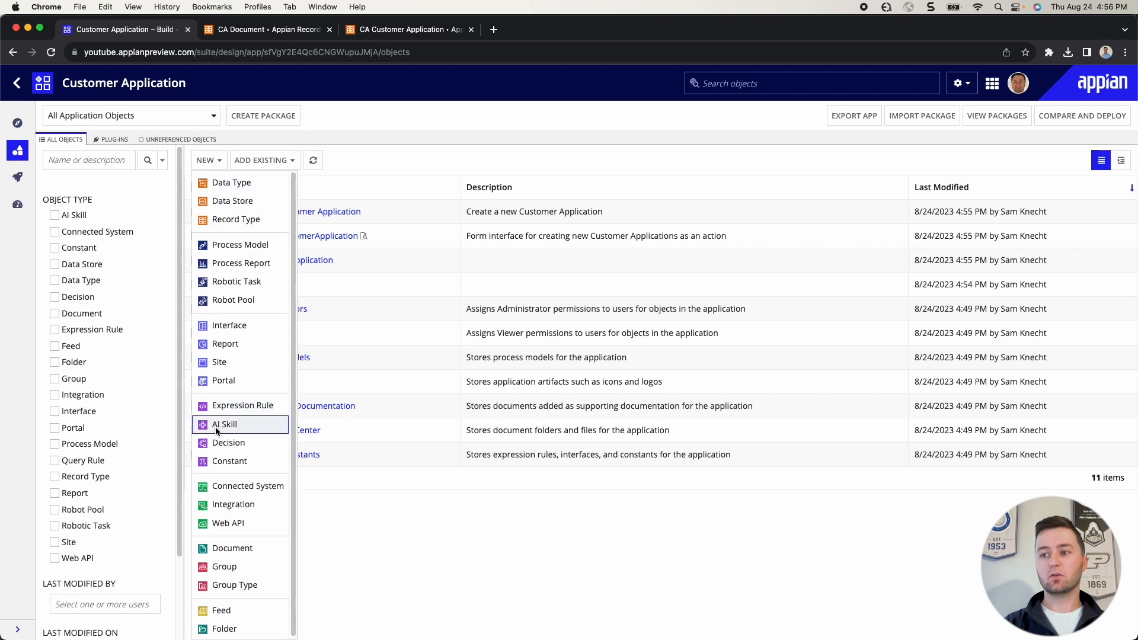
pyautogui.click(224, 424)
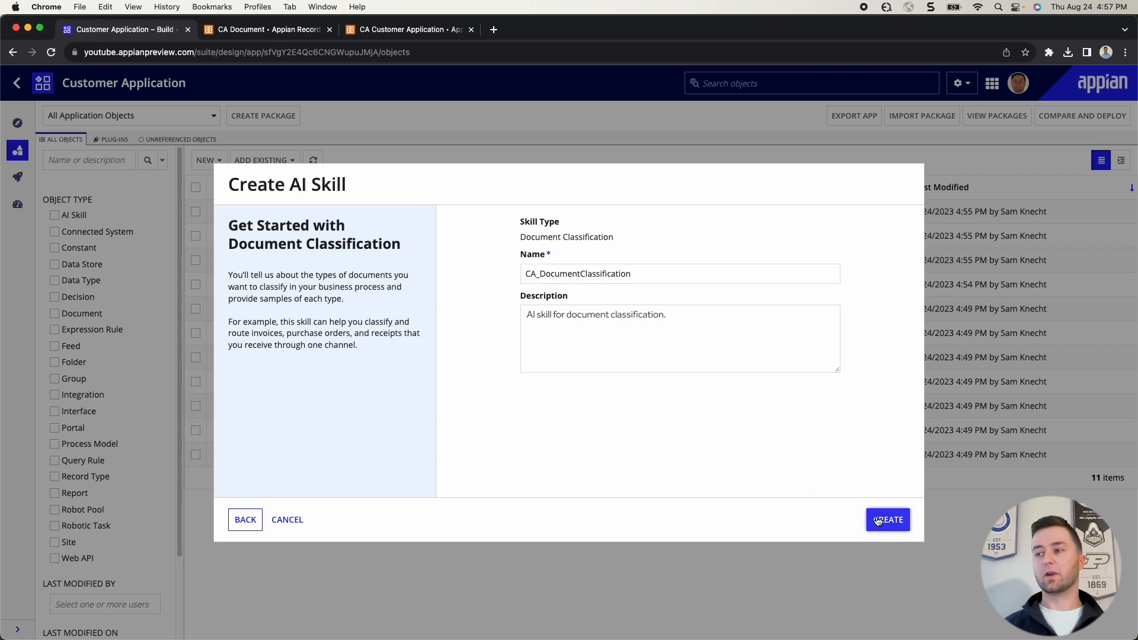
# - Create the Document Classification skill CA_DocumentClassification and save its default security
pyautogui.click(889, 519)
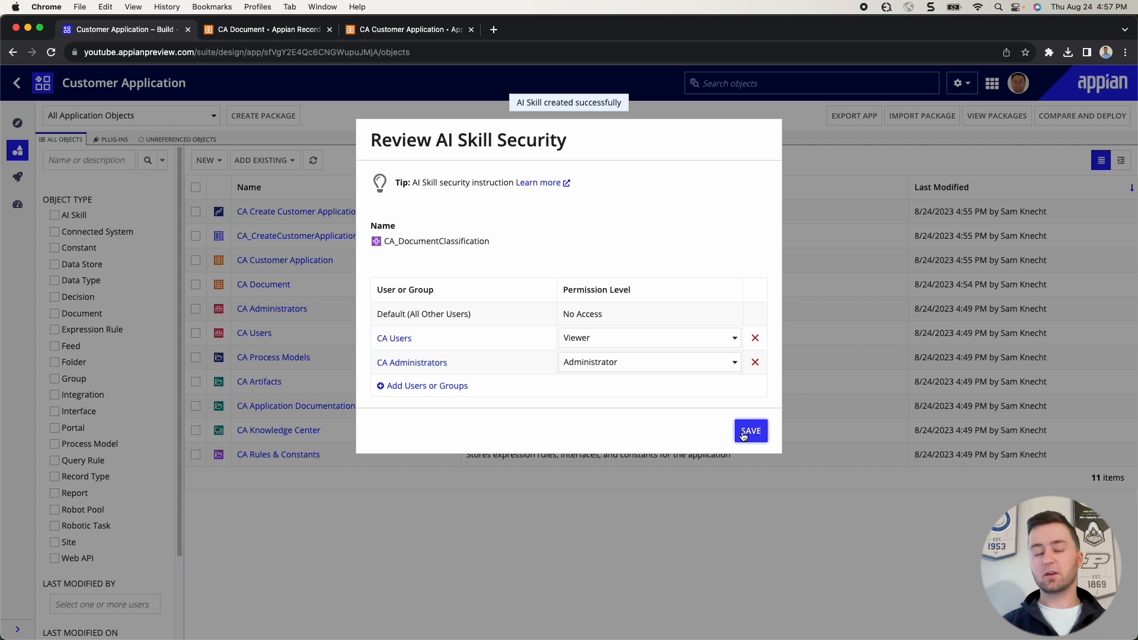
pyautogui.click(751, 431)
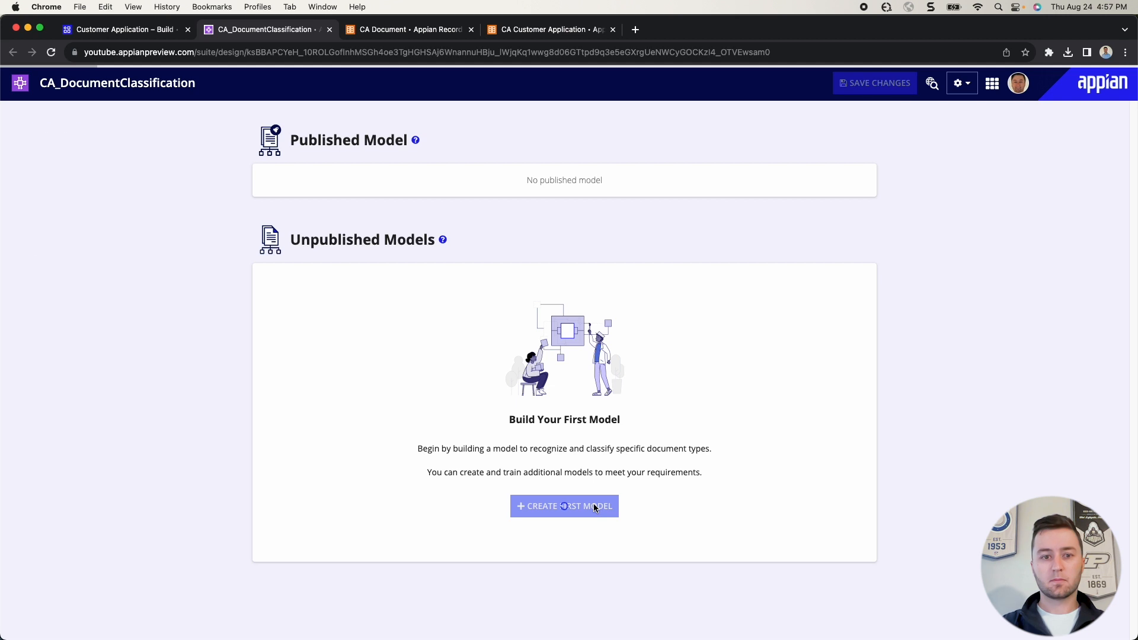
# - Create the first model with a Payment Authorization Form document type and upload its sample PDFs
pyautogui.click(564, 506)
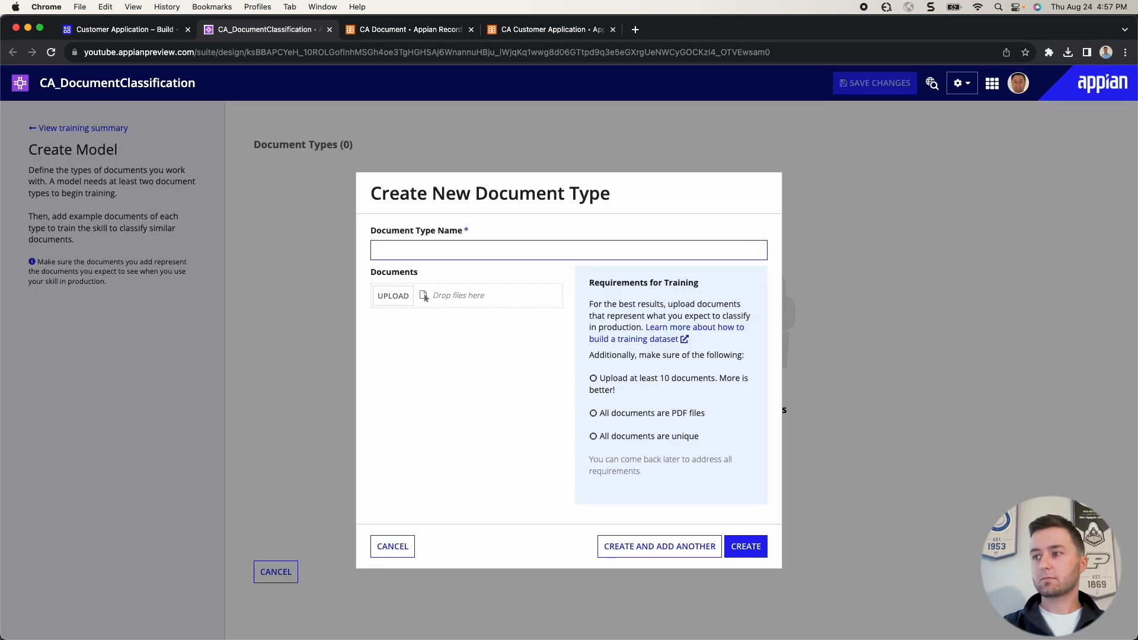
pyautogui.write('Payment Authorization Form')
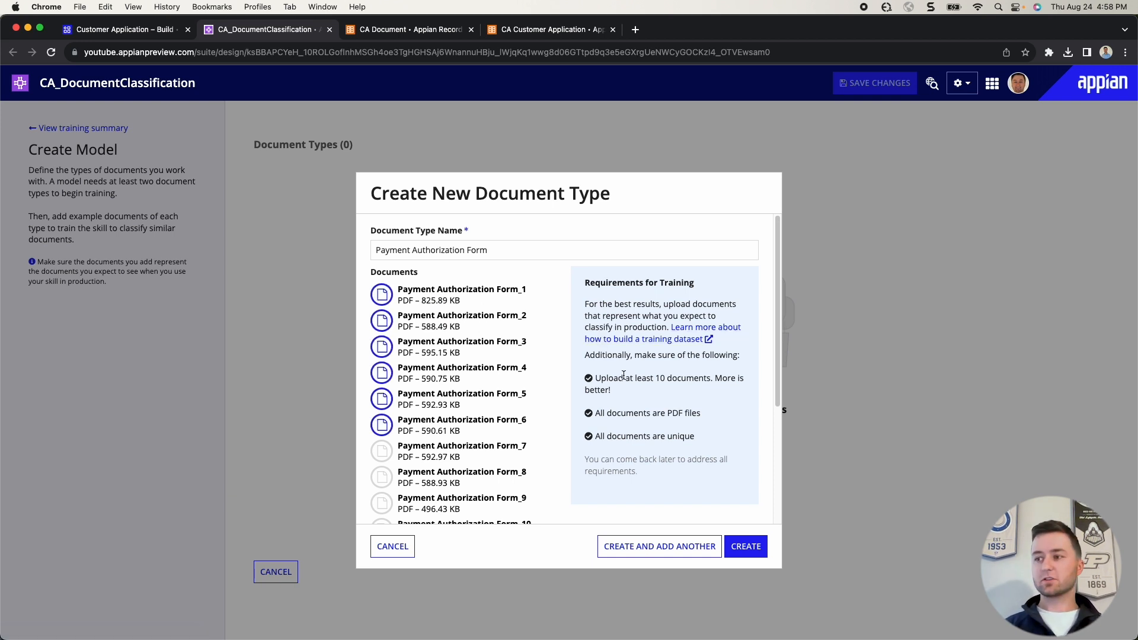
pyautogui.scroll(-3)
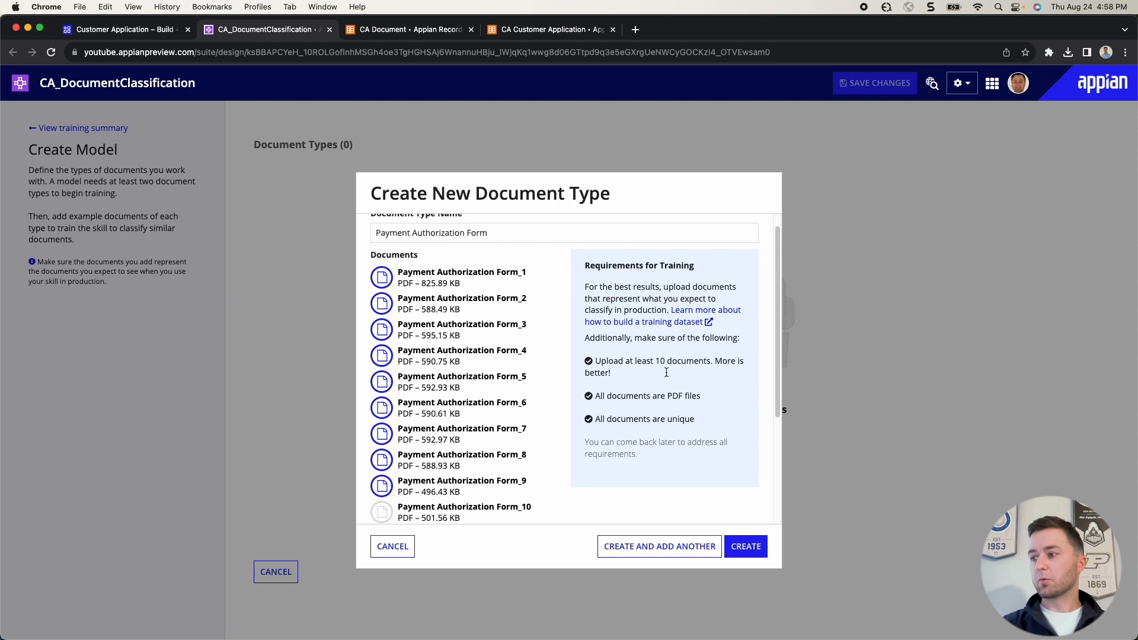
pyautogui.scroll(-3)
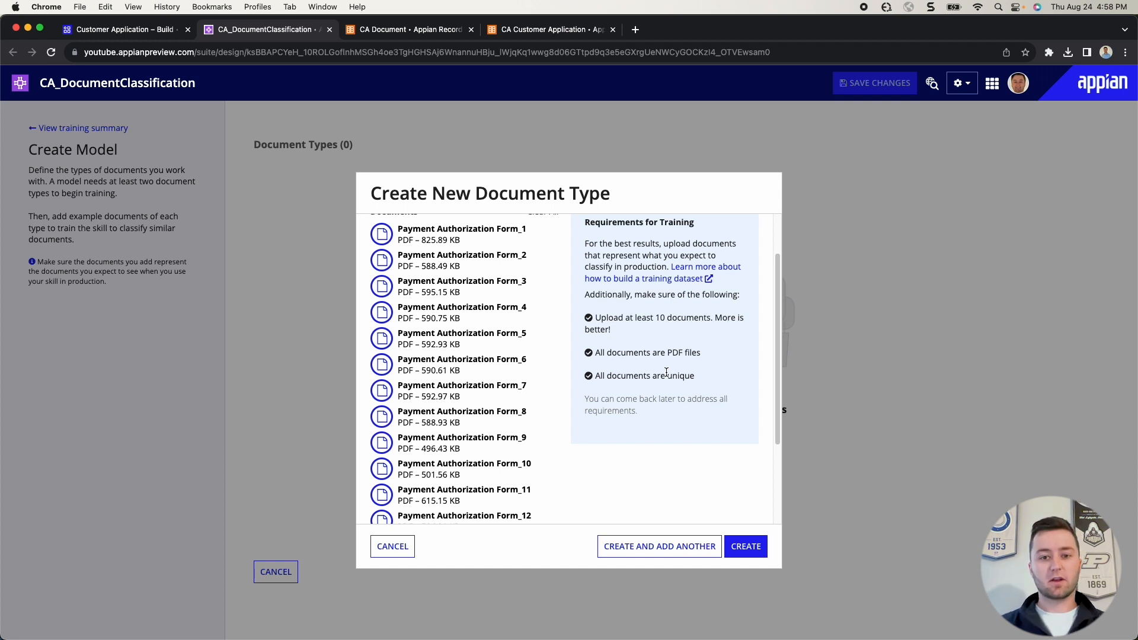
pyautogui.scroll(-3)
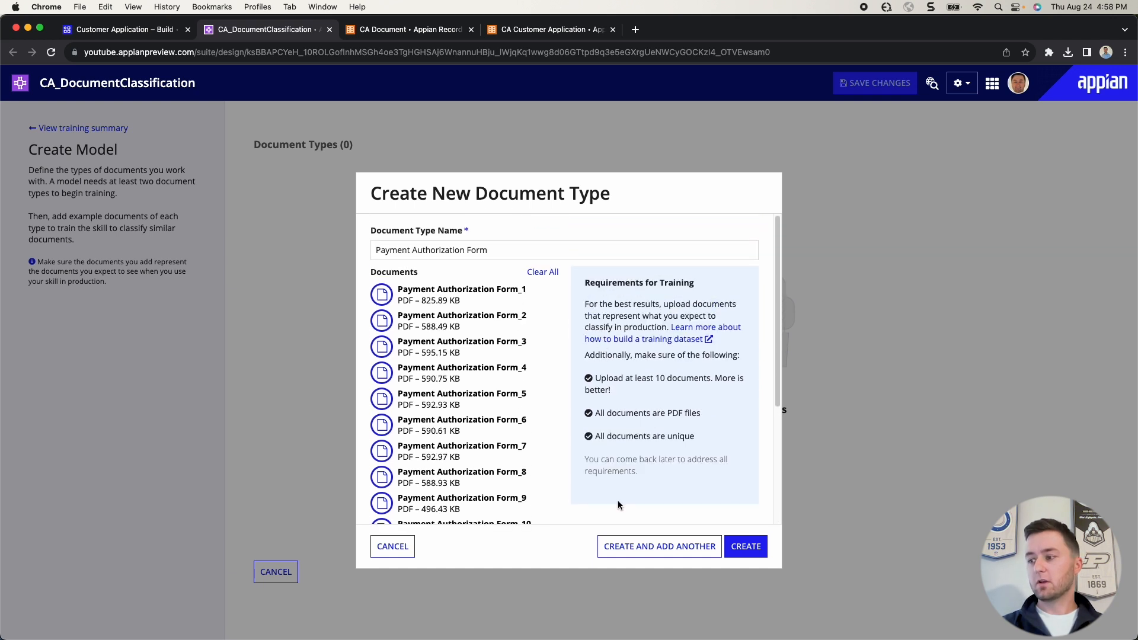
# - Add a second document type named Non-Disclosure Agreement with its training PDFs and create it
pyautogui.click(543, 271)
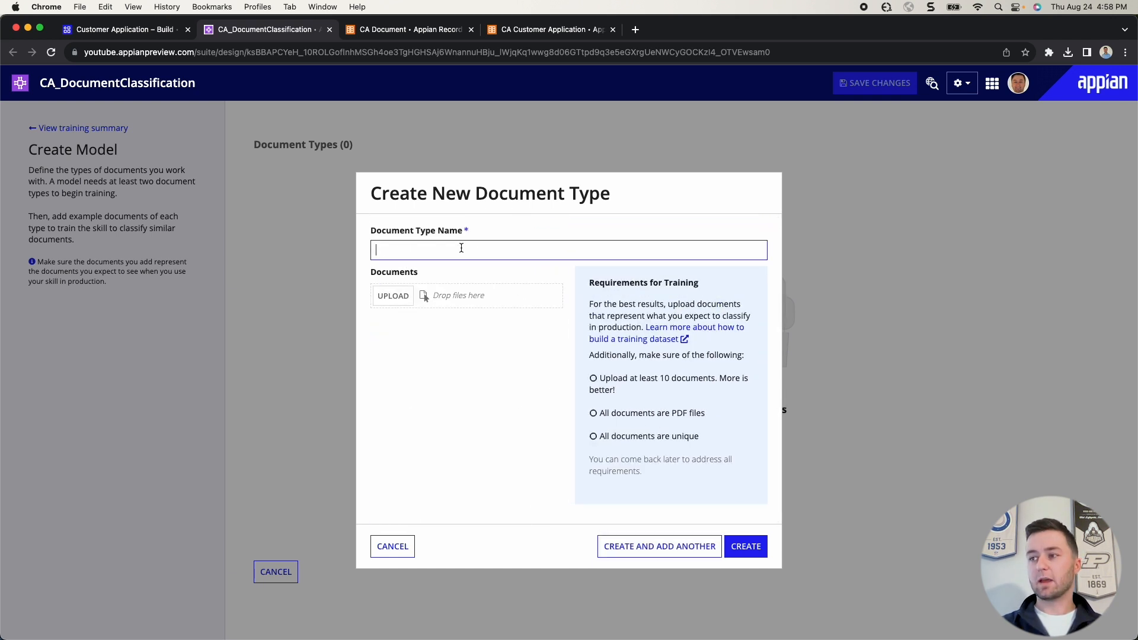
pyautogui.write('Non-Disc')
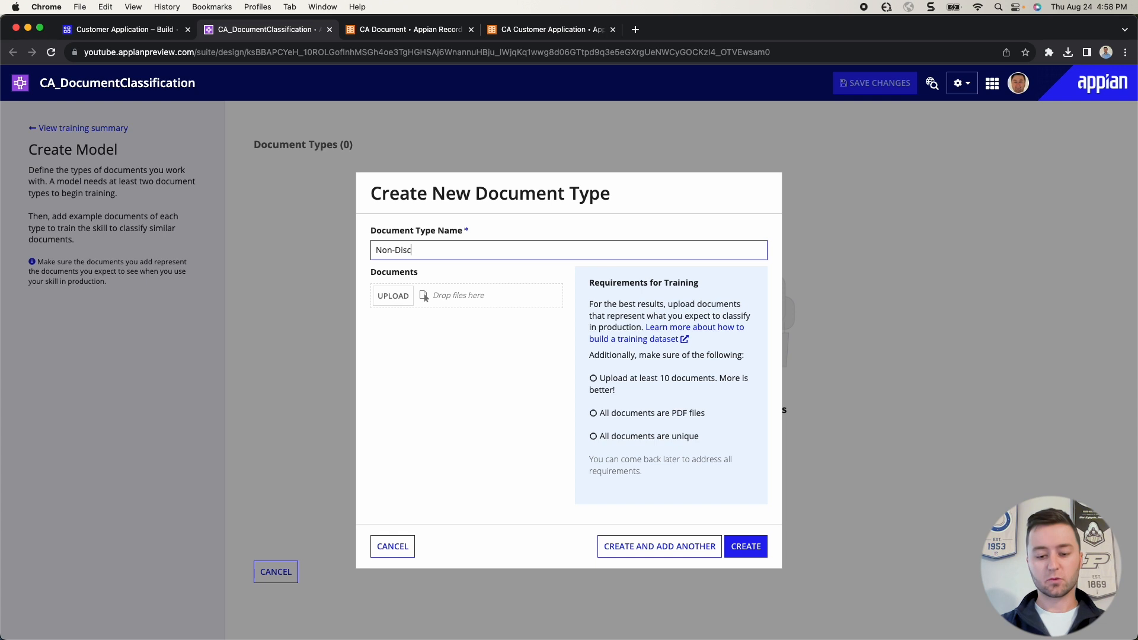
pyautogui.write('losure Agree')
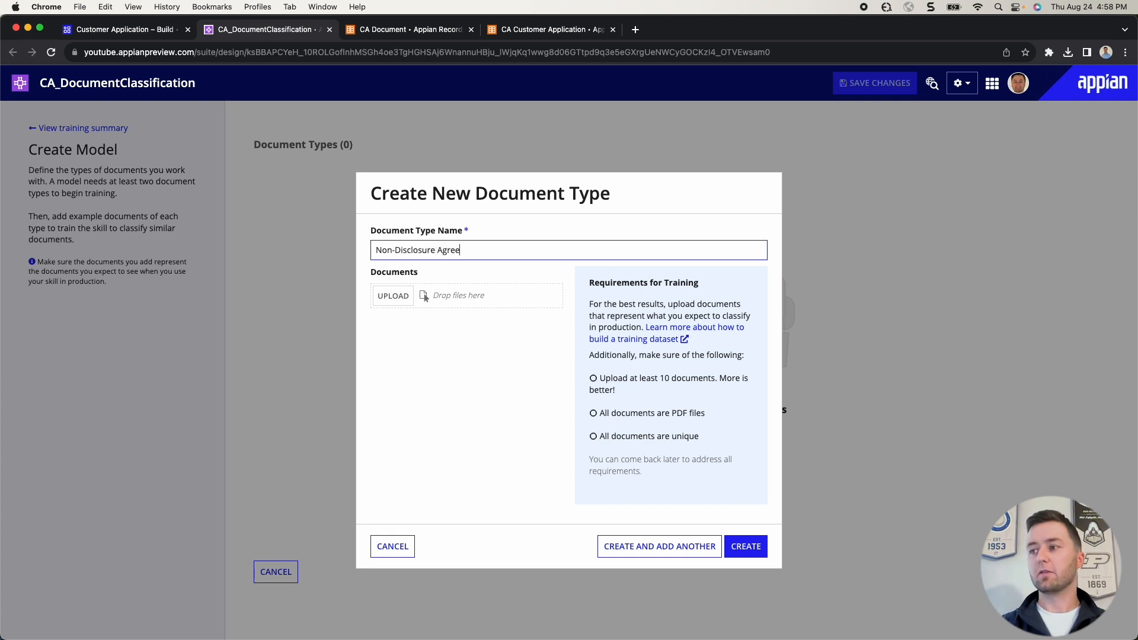
pyautogui.write('ment')
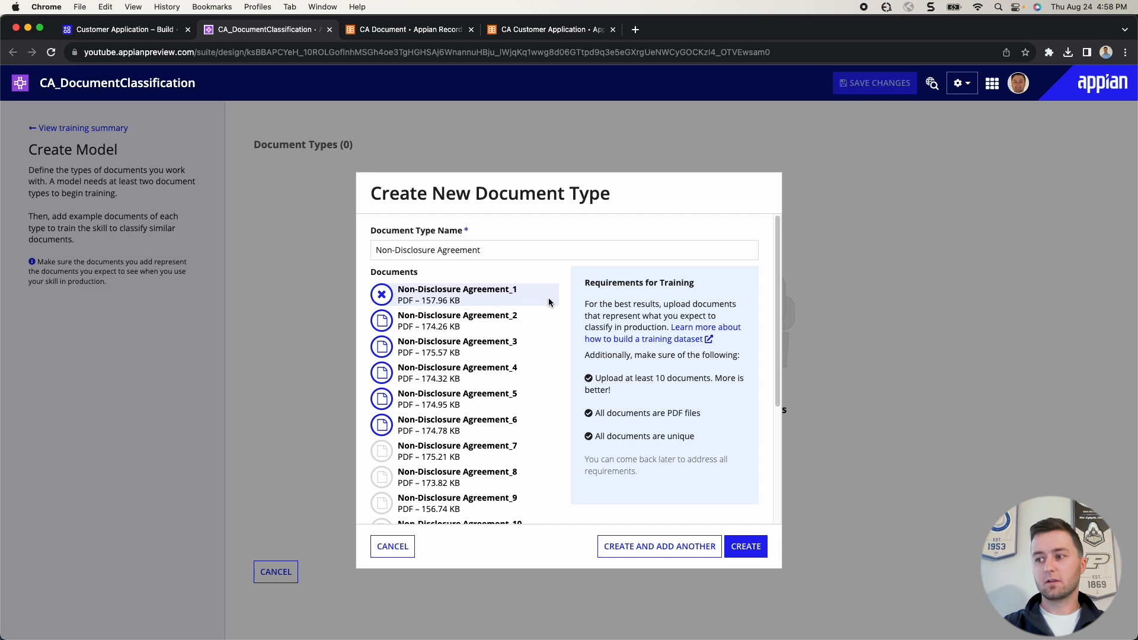
pyautogui.scroll(-3)
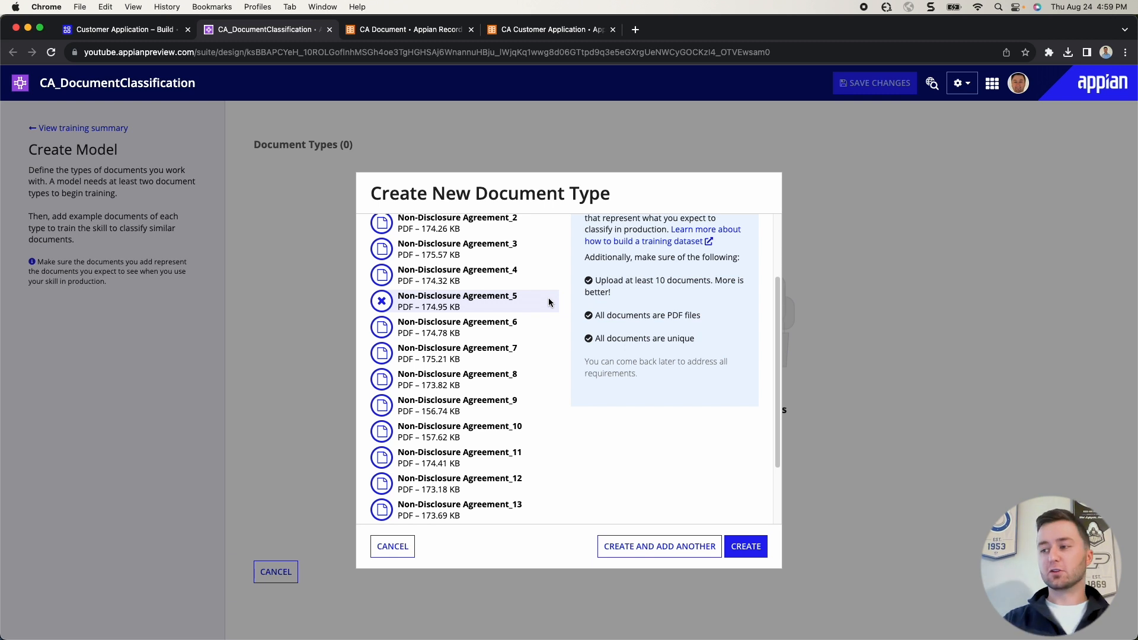
pyautogui.scroll(-3)
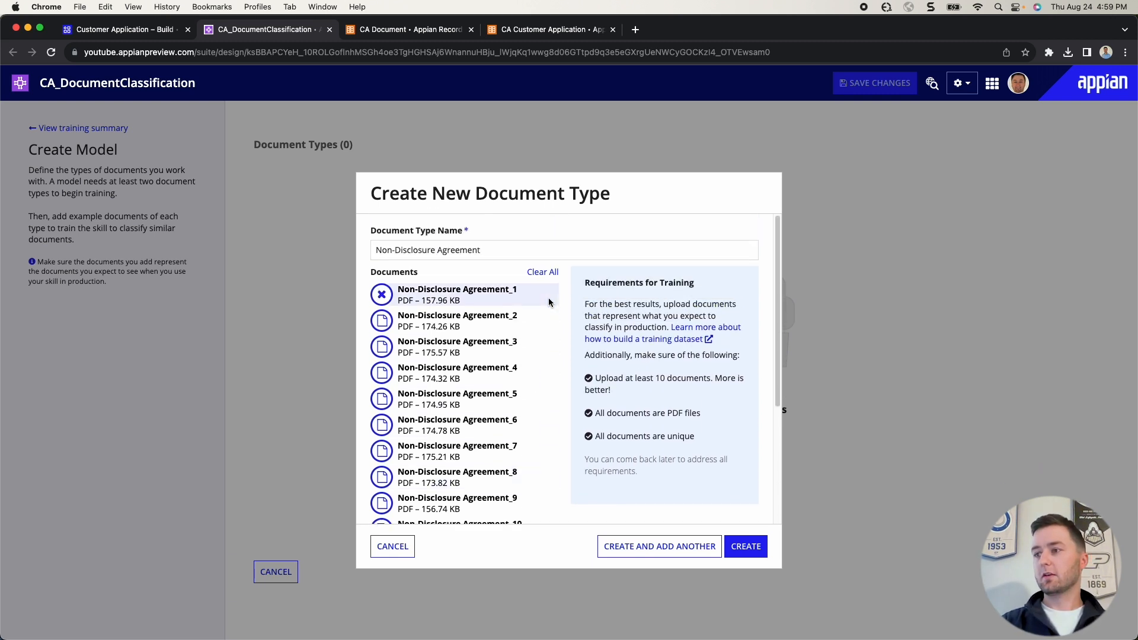
pyautogui.click(746, 545)
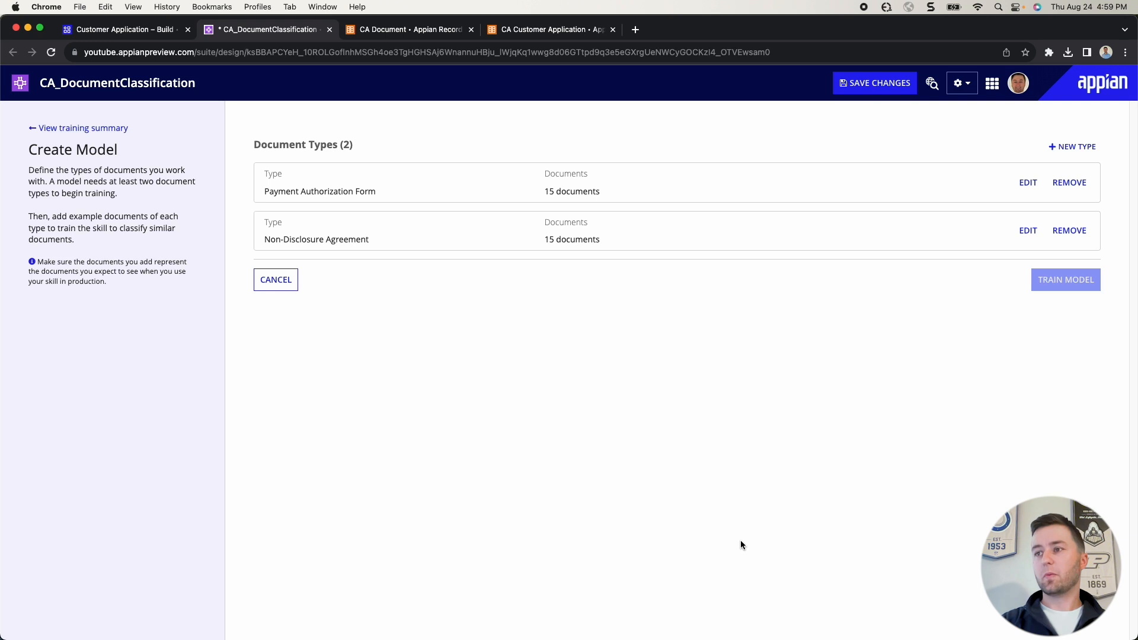
pyautogui.moveTo(746, 541)
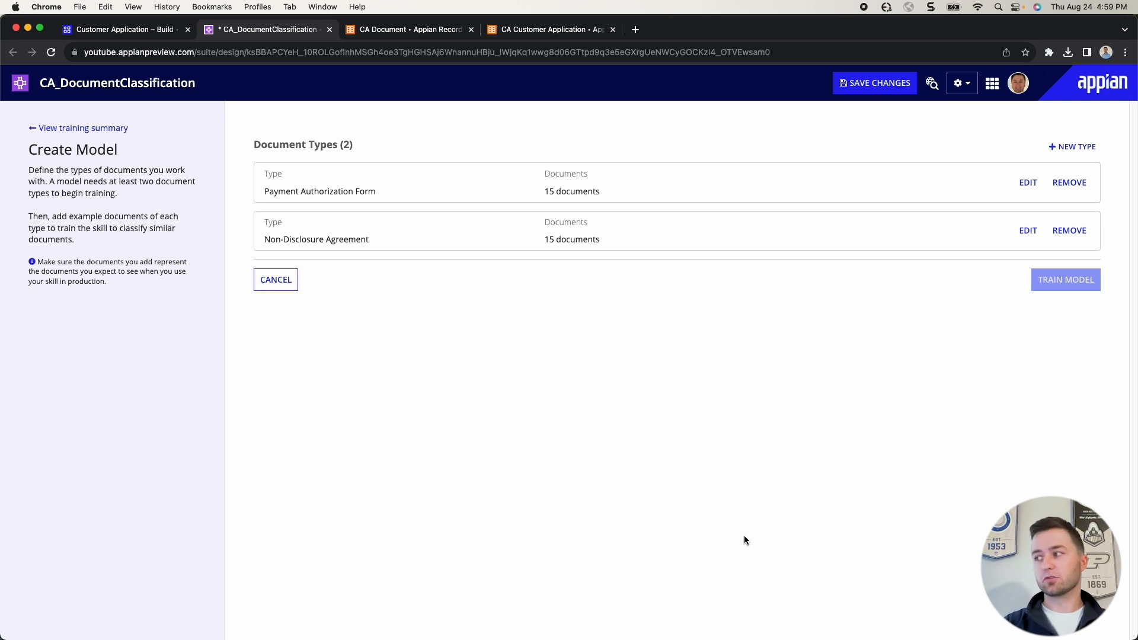
pyautogui.moveTo(866, 93)
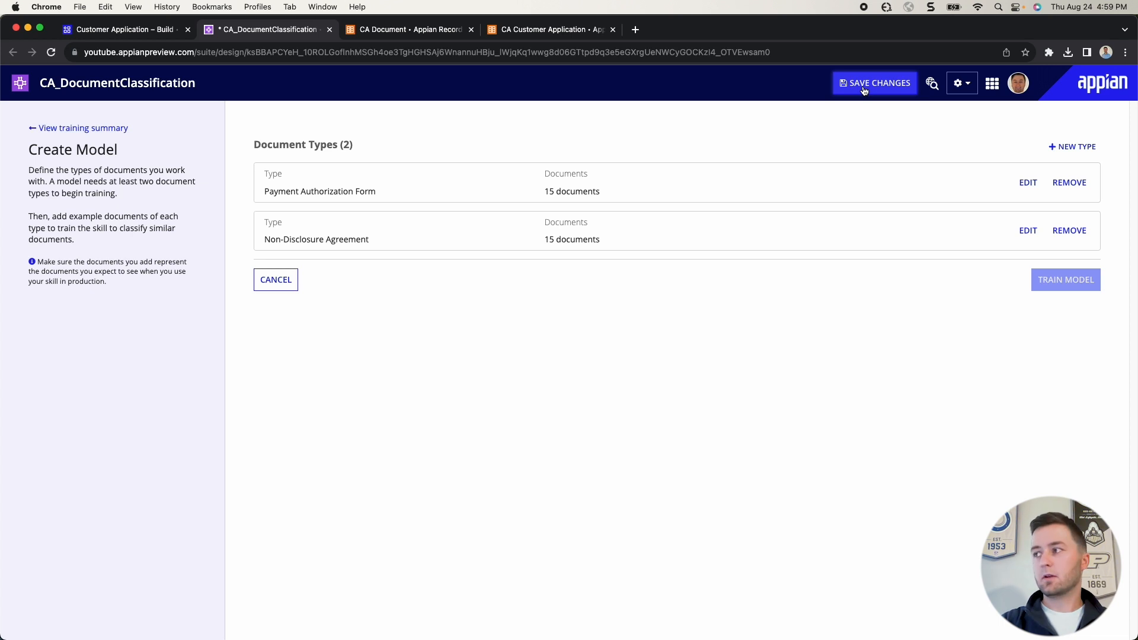
# - Save the two document types and start training the classification model
pyautogui.click(875, 83)
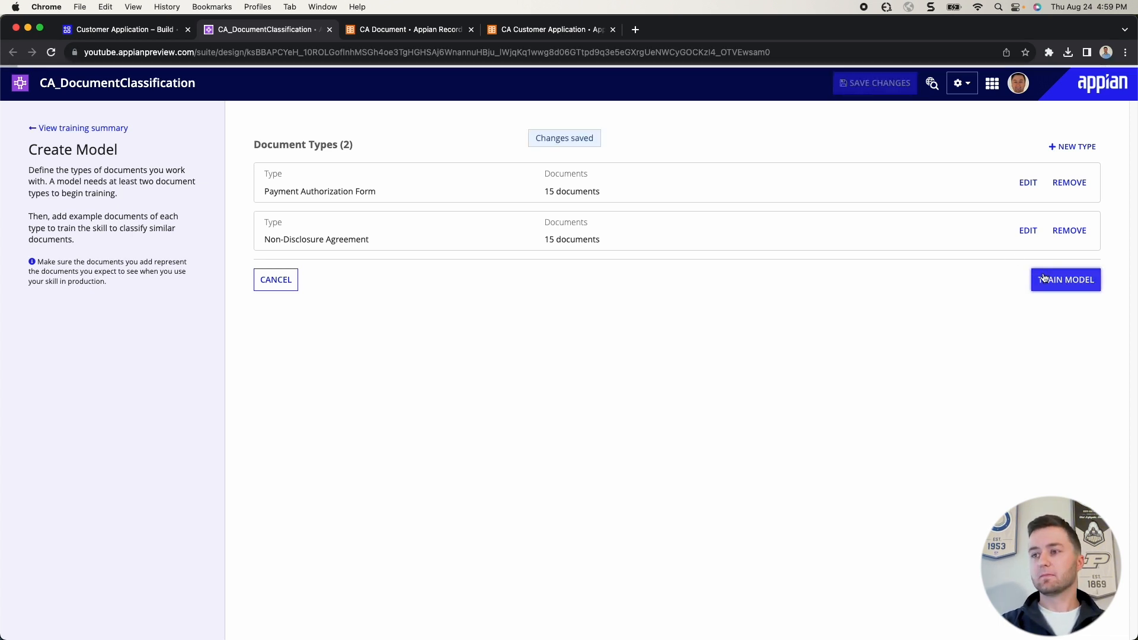
pyautogui.click(1066, 279)
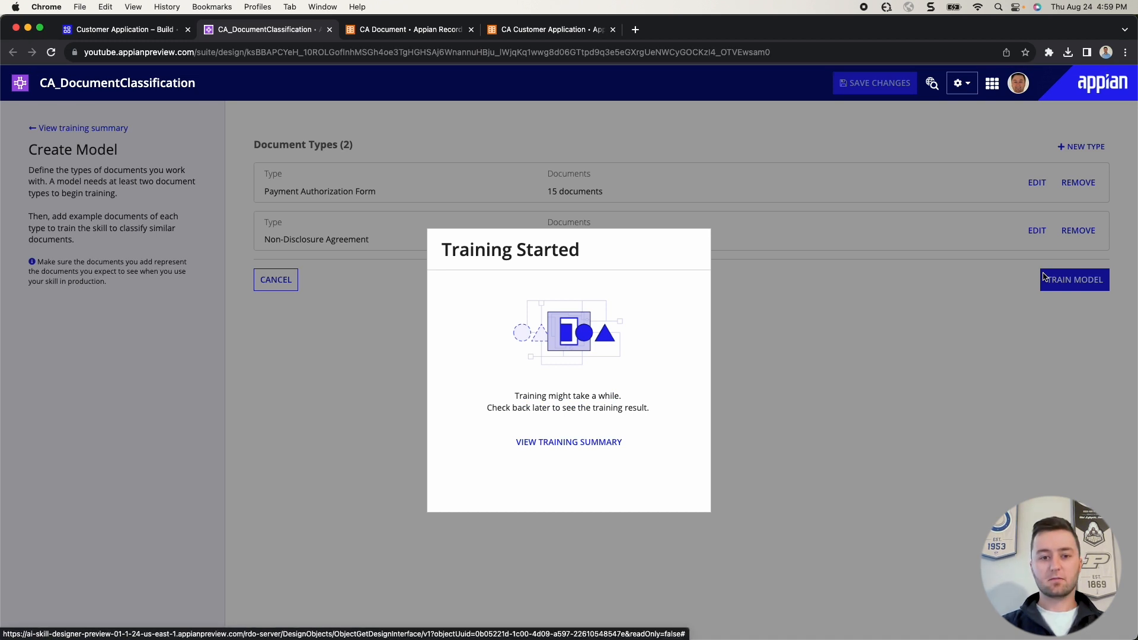